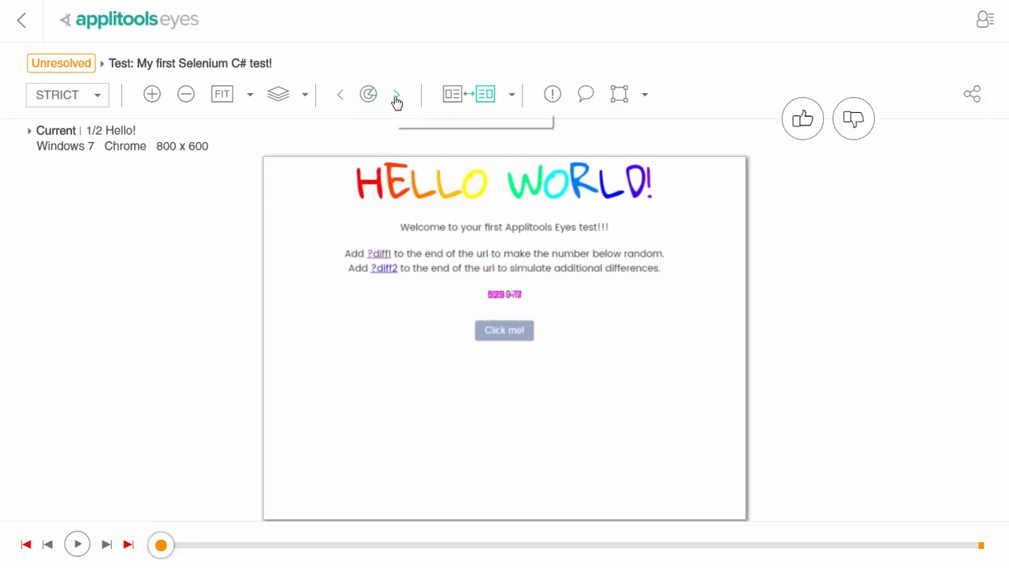
- Inspect the differing number 529877 in baseline and current, then draw an Ignore region around it
click(453, 94)
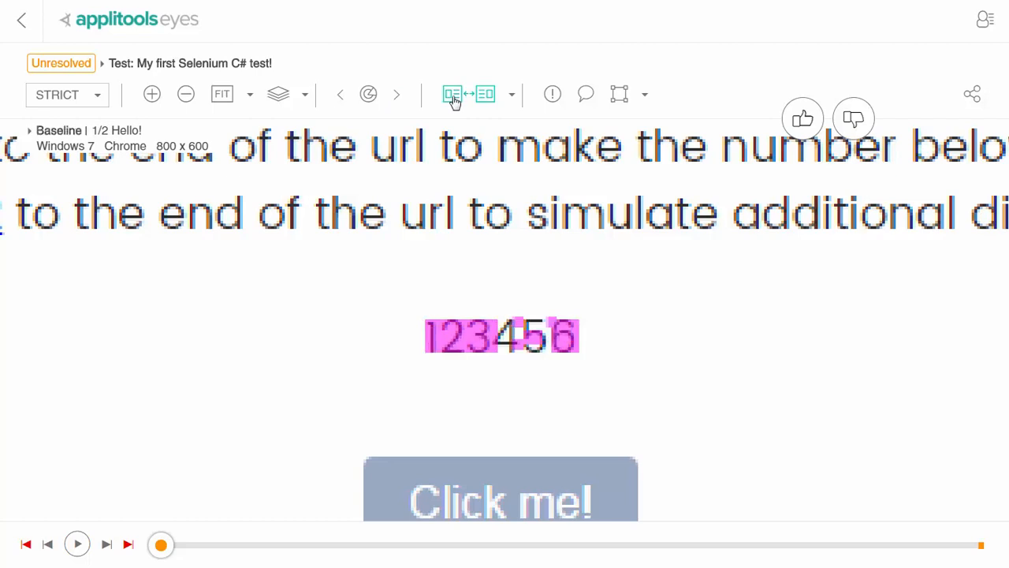
click(453, 94)
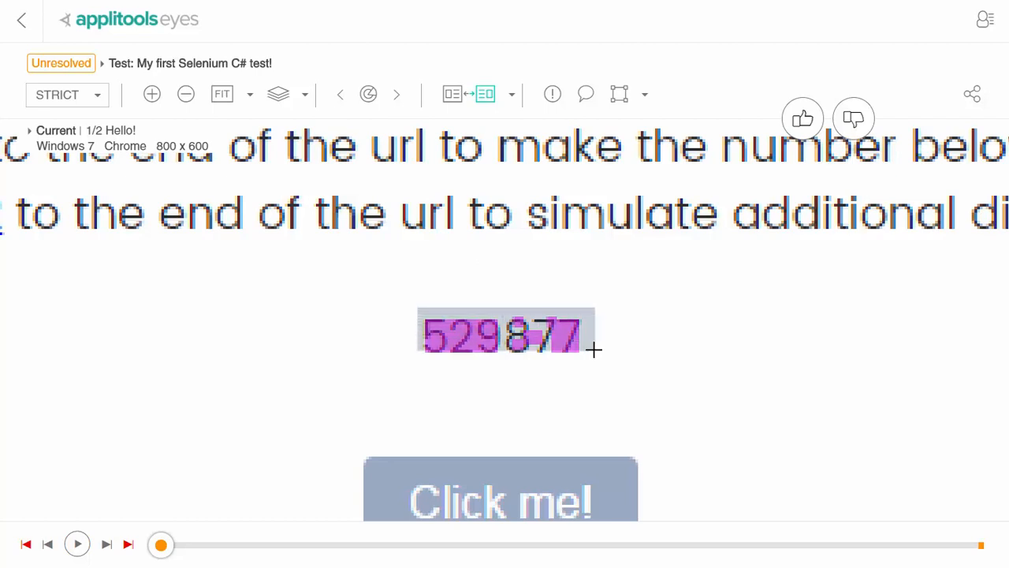
drag(419, 309, 591, 362)
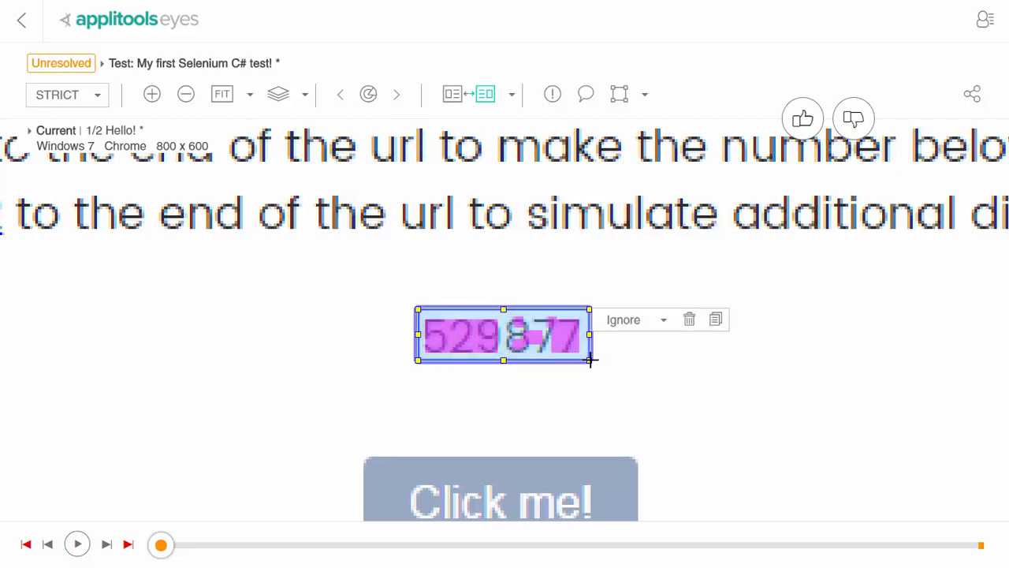
click(643, 95)
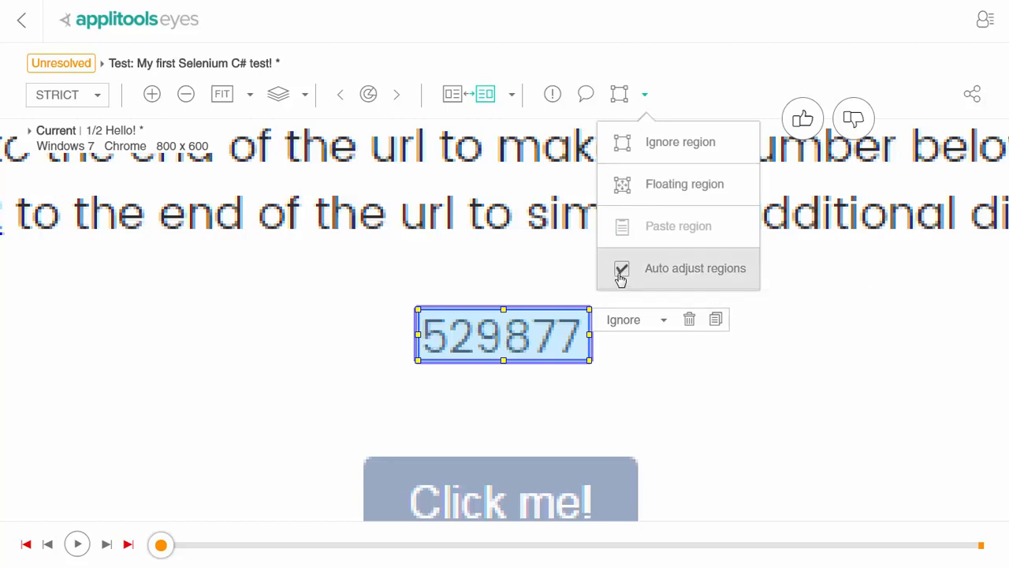
- Return to the batch list and look through the Blogs and Localization batch runs
click(22, 19)
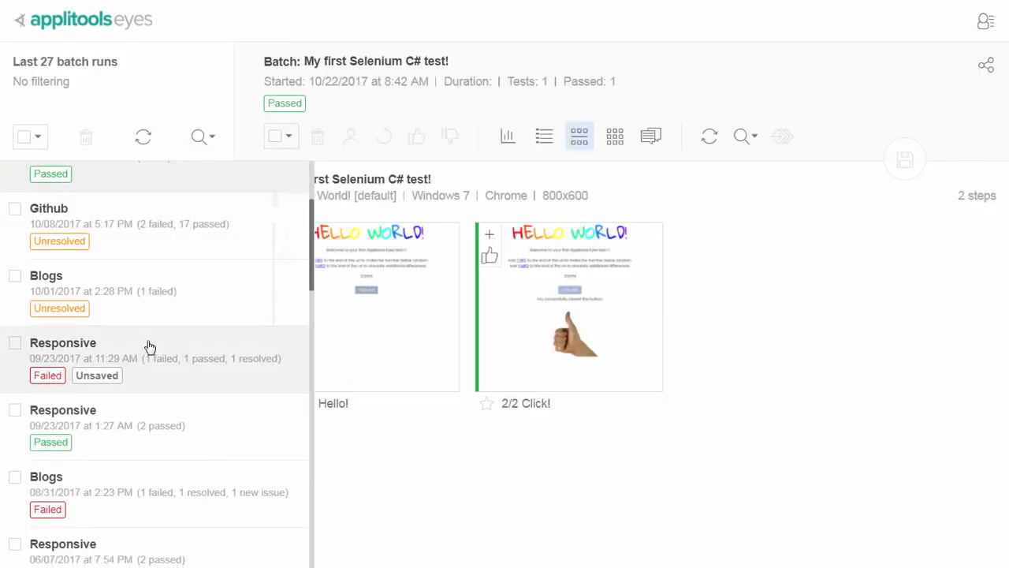
click(45, 275)
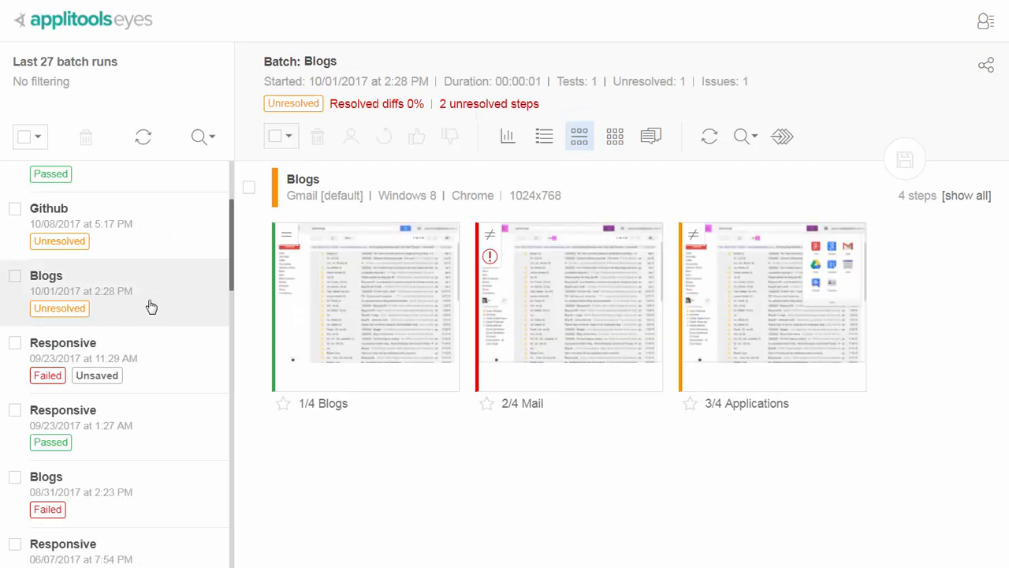
scroll(down, 3)
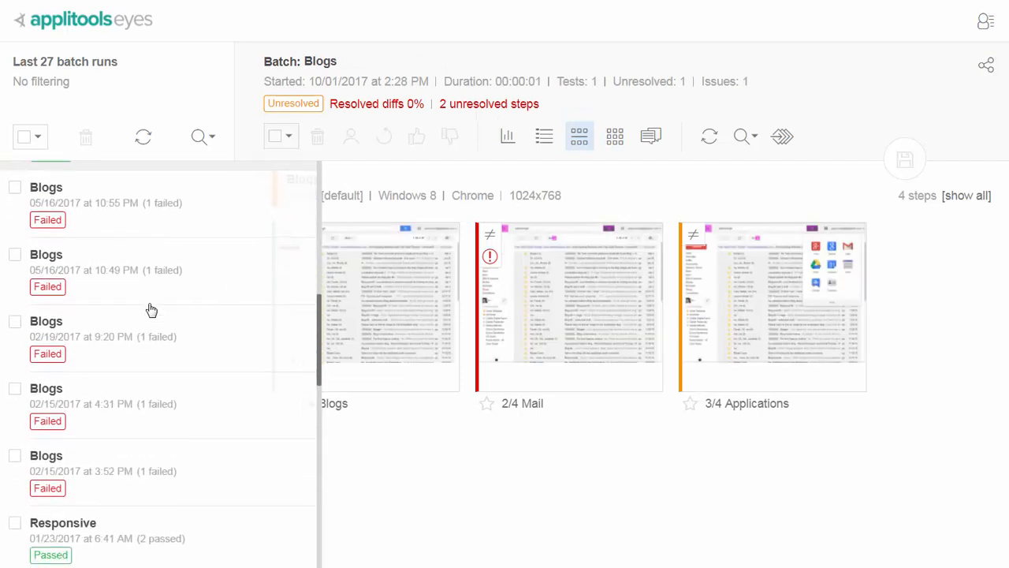
click(63, 265)
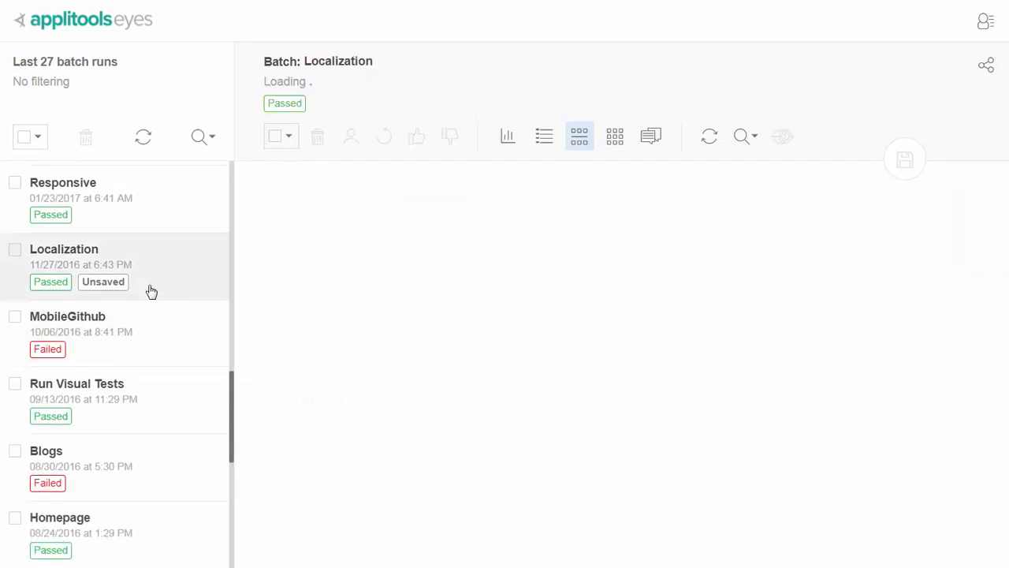
- Look through MobileGithub and Layout2, then open the Github batch run from 03/29/2016
click(66, 315)
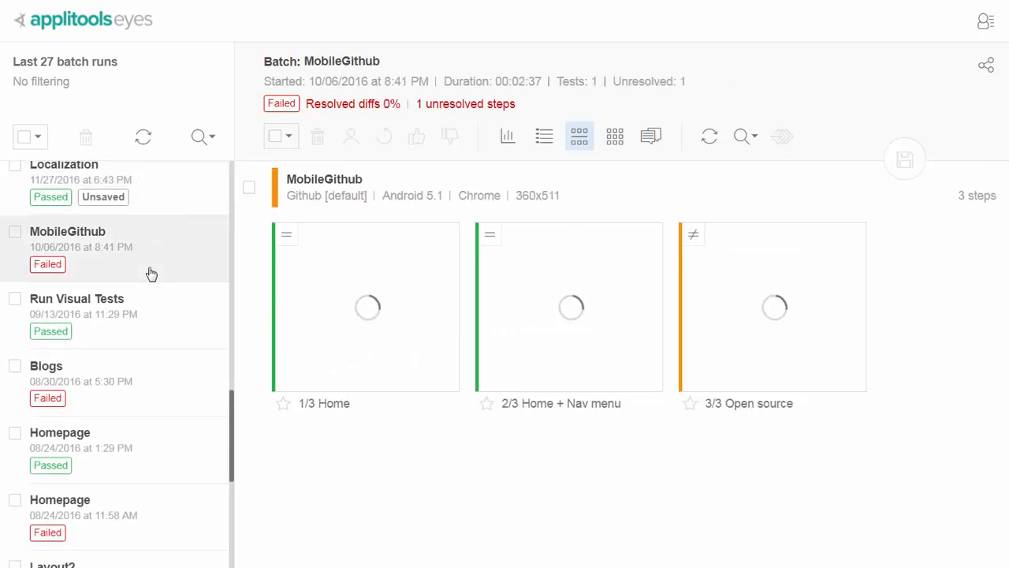
scroll(down, 3)
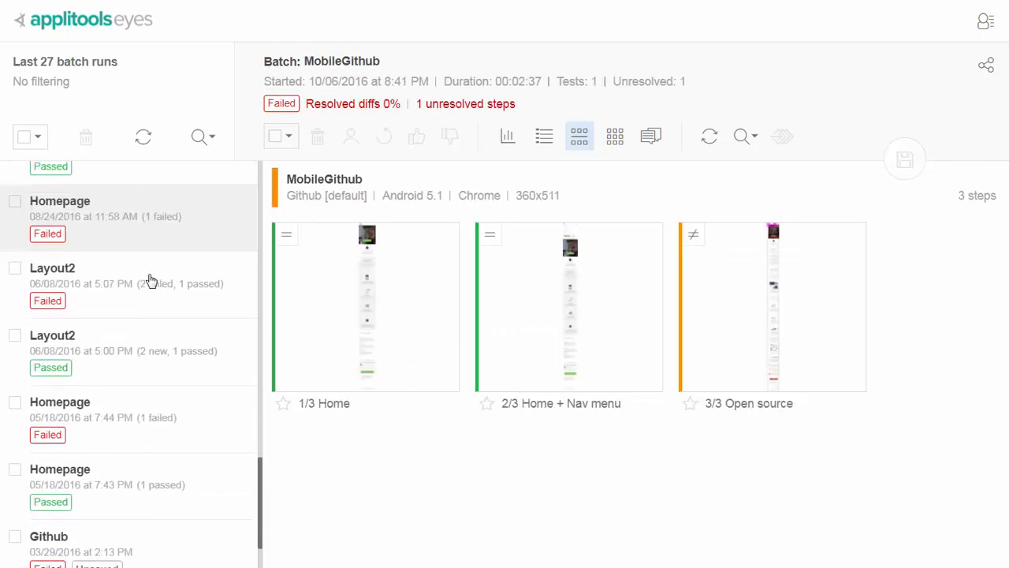
click(52, 268)
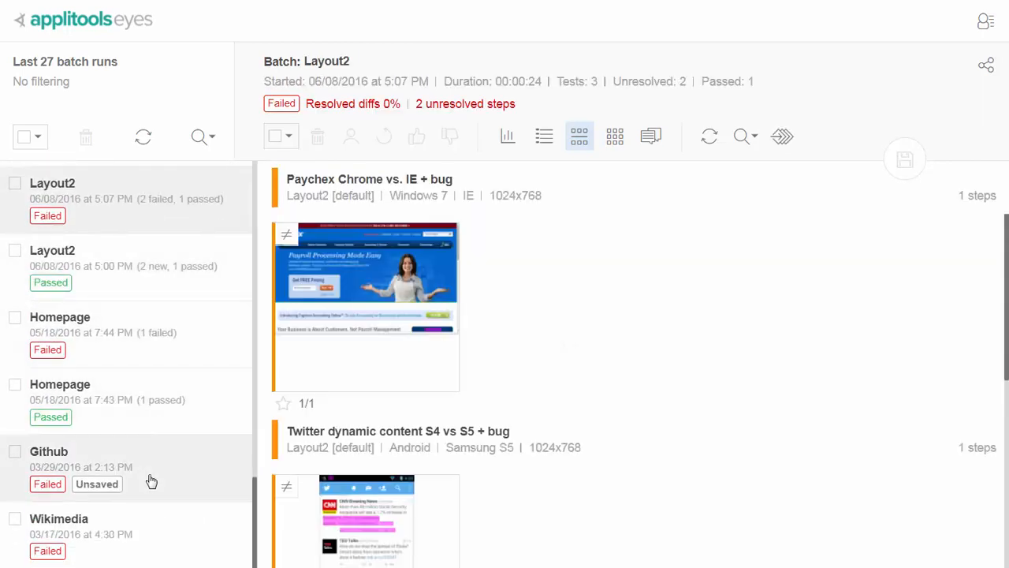
click(49, 451)
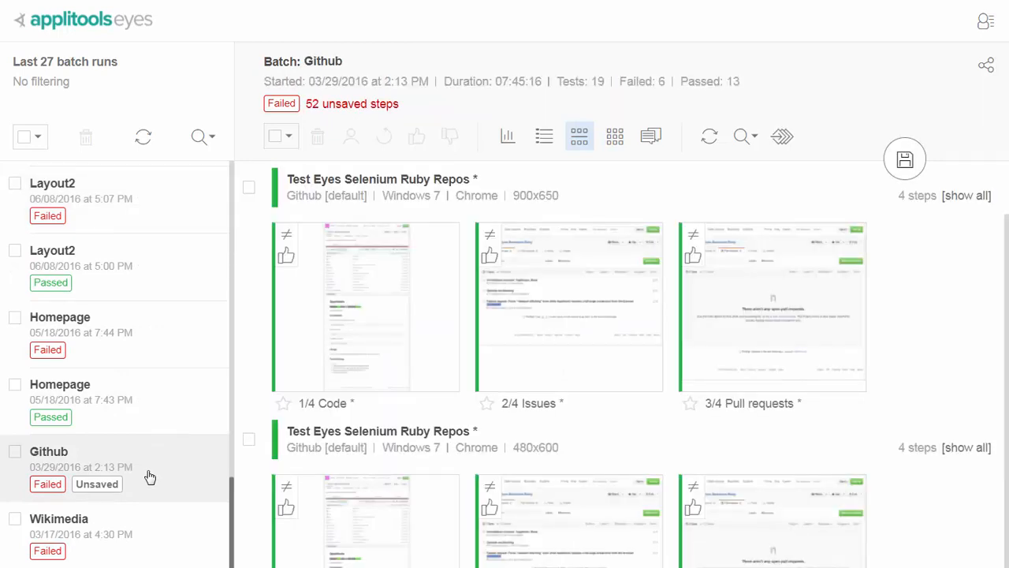
mouse_move(592, 416)
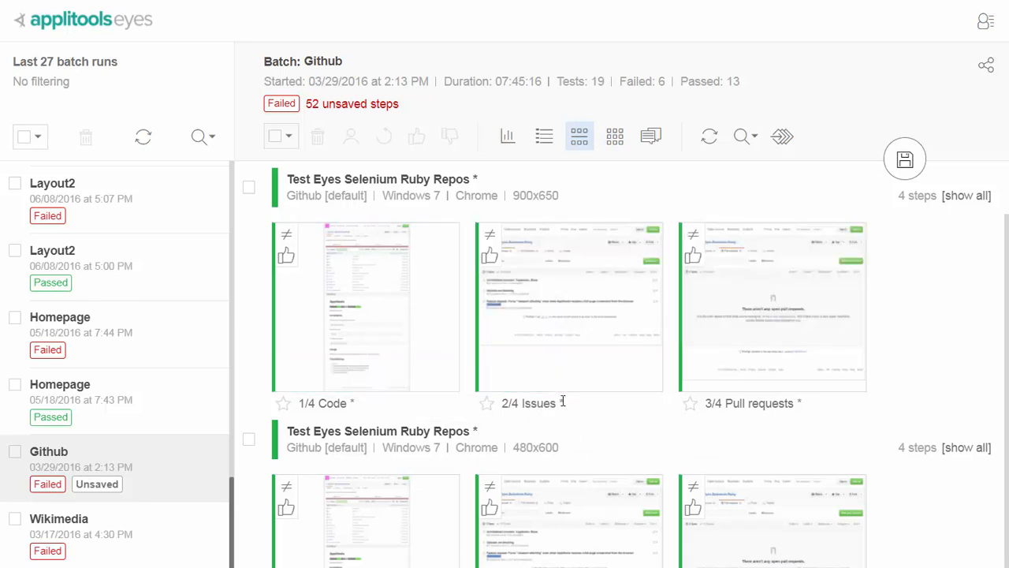
mouse_move(544, 135)
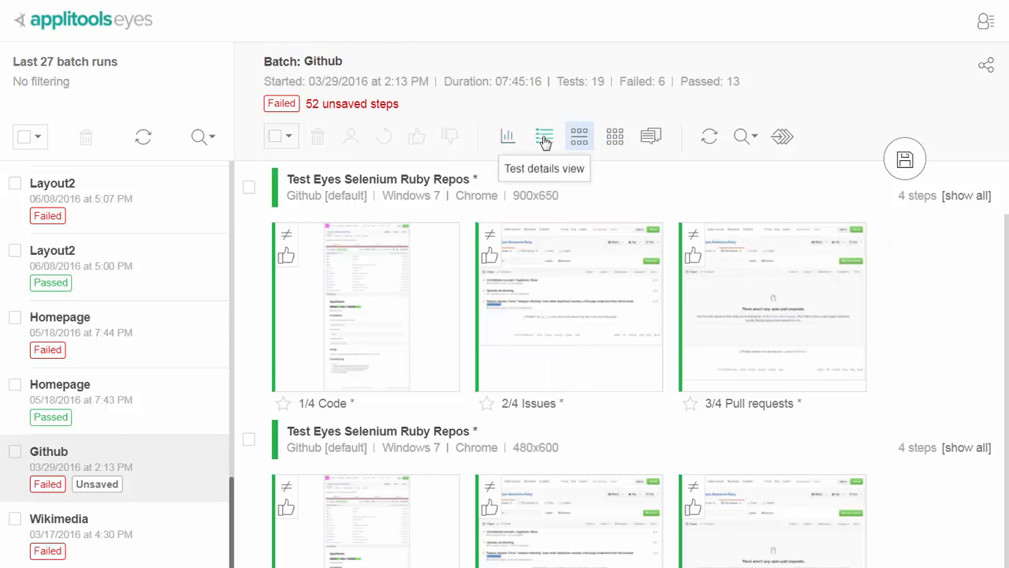
mouse_move(651, 135)
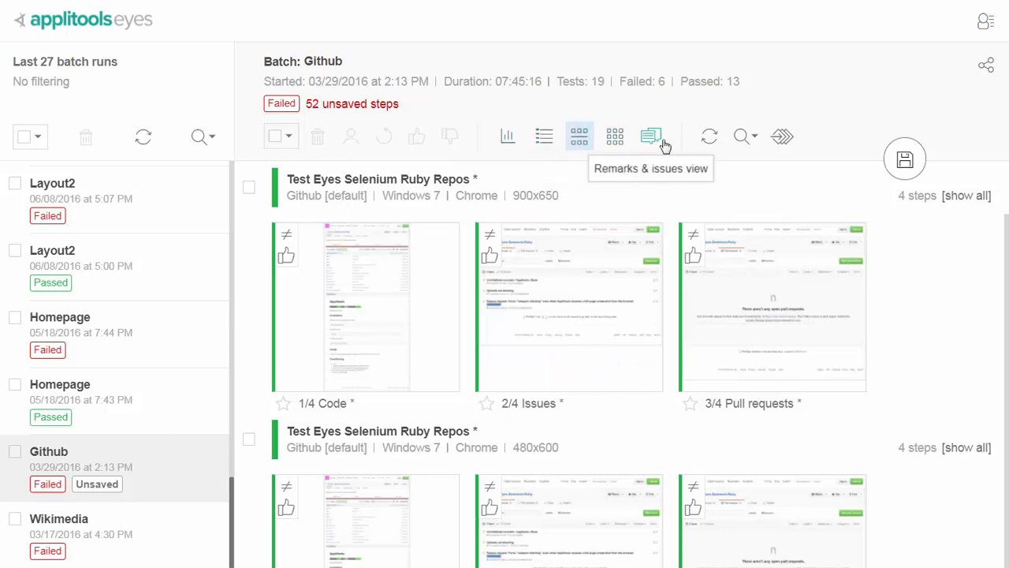
mouse_move(544, 135)
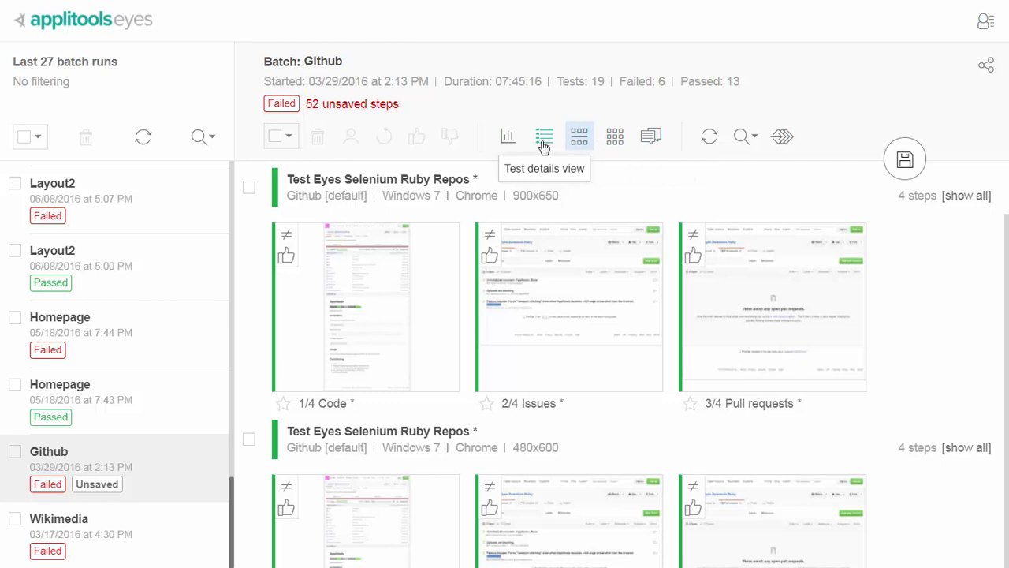
- Switch the Github batch to the Test details table view
click(544, 136)
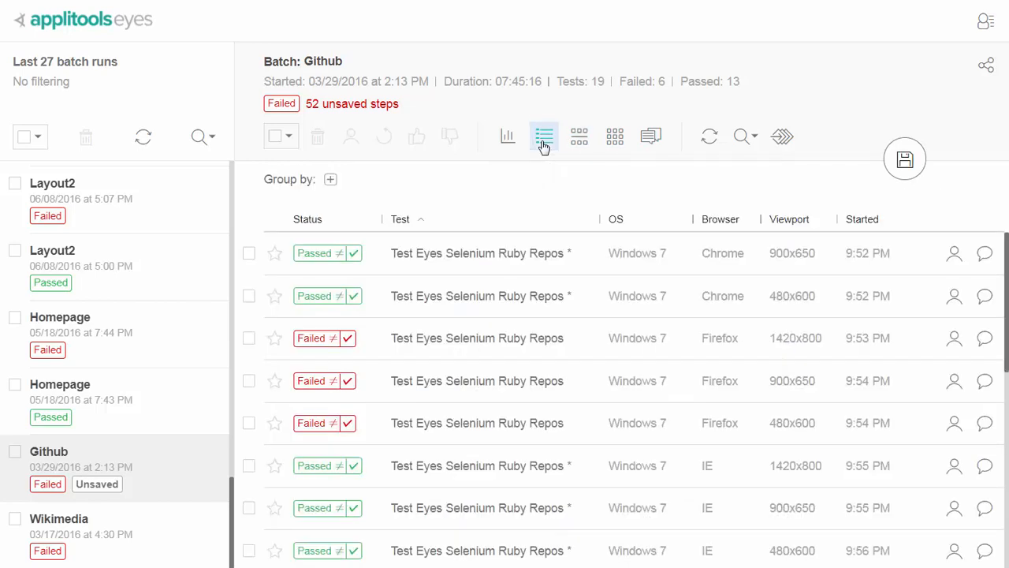
mouse_move(544, 135)
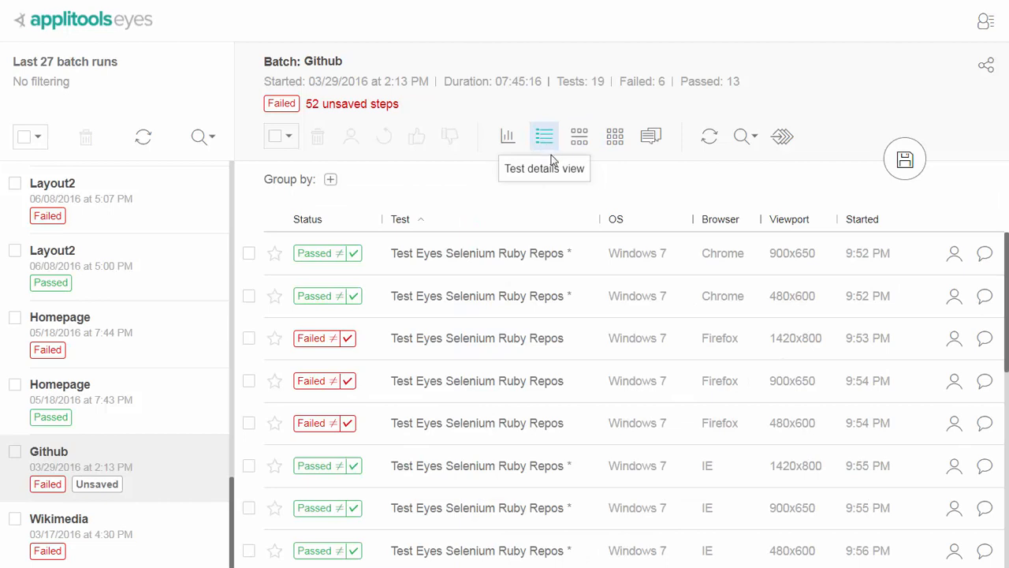
mouse_move(719, 219)
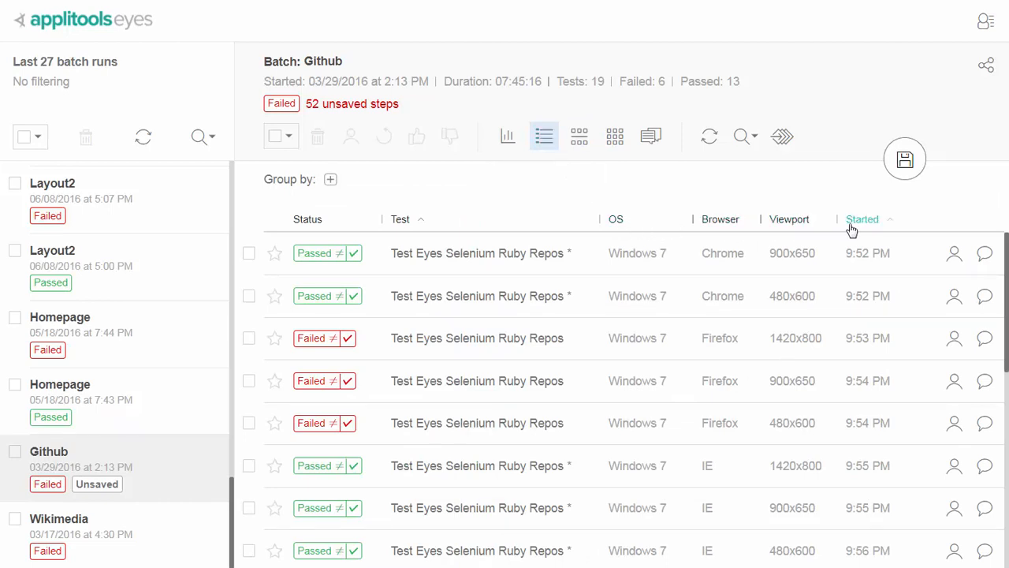
- Group the tests by OS then Browser and expand the first Chrome test's steps
click(330, 179)
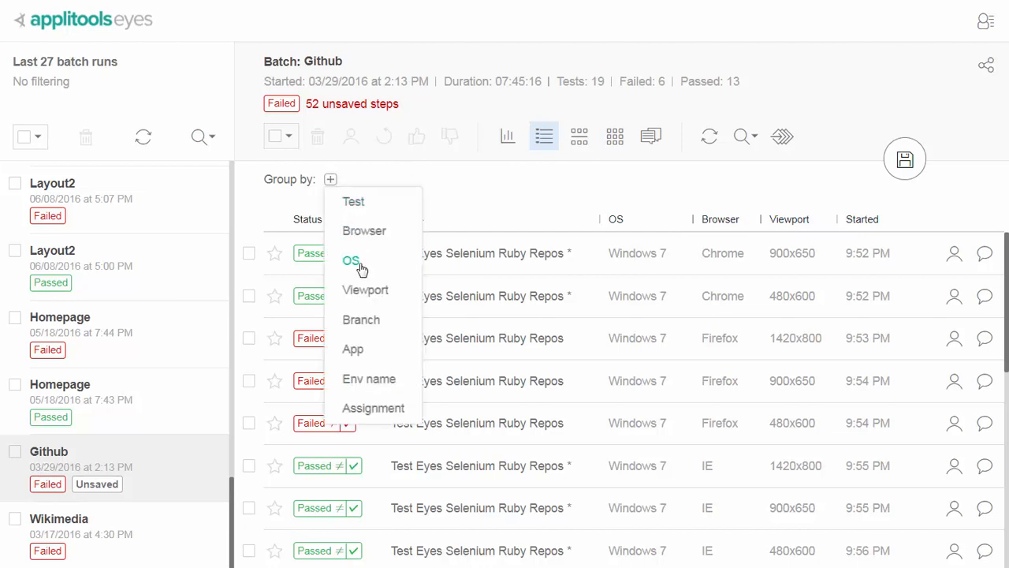
click(350, 262)
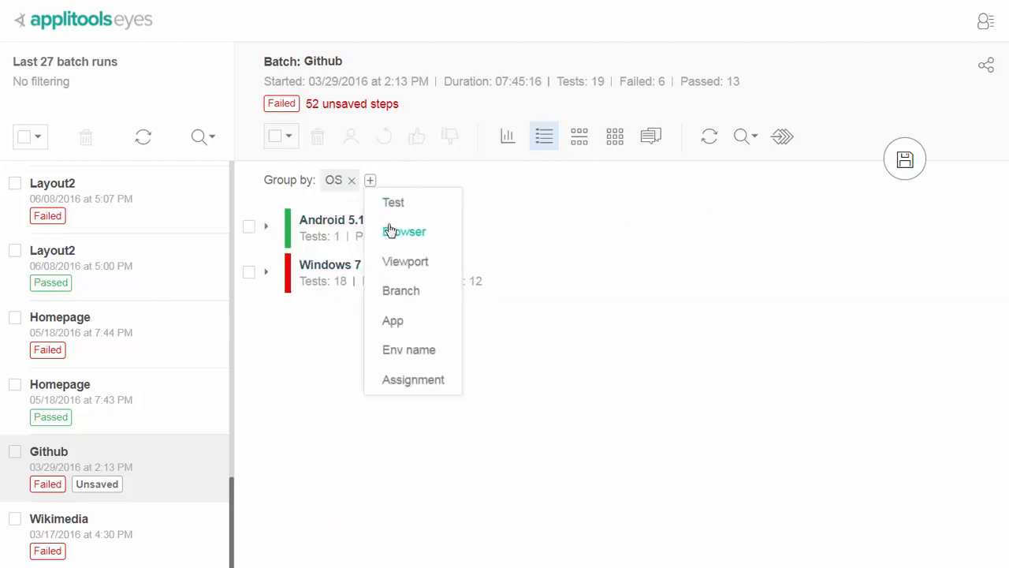
click(404, 230)
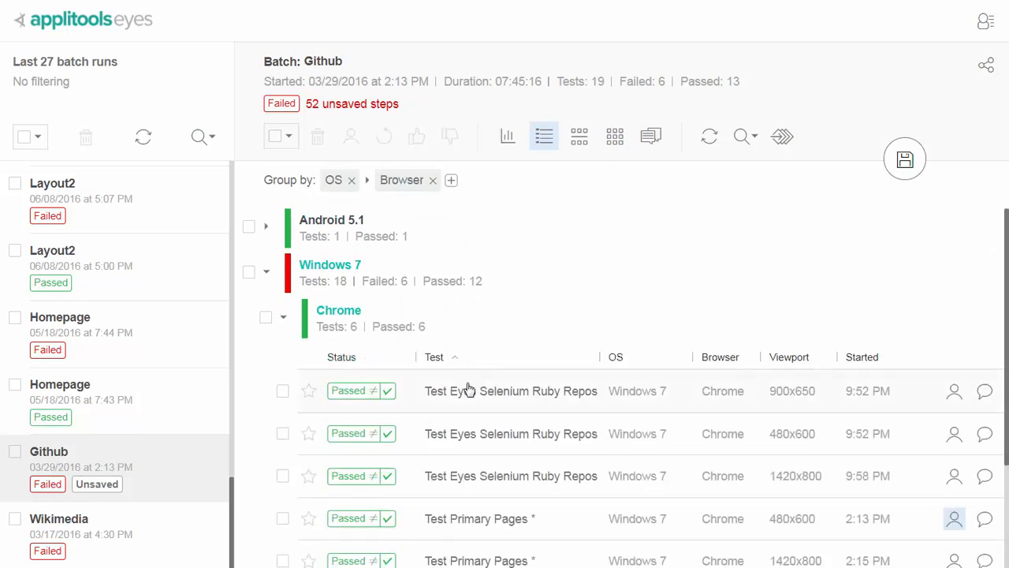
click(511, 391)
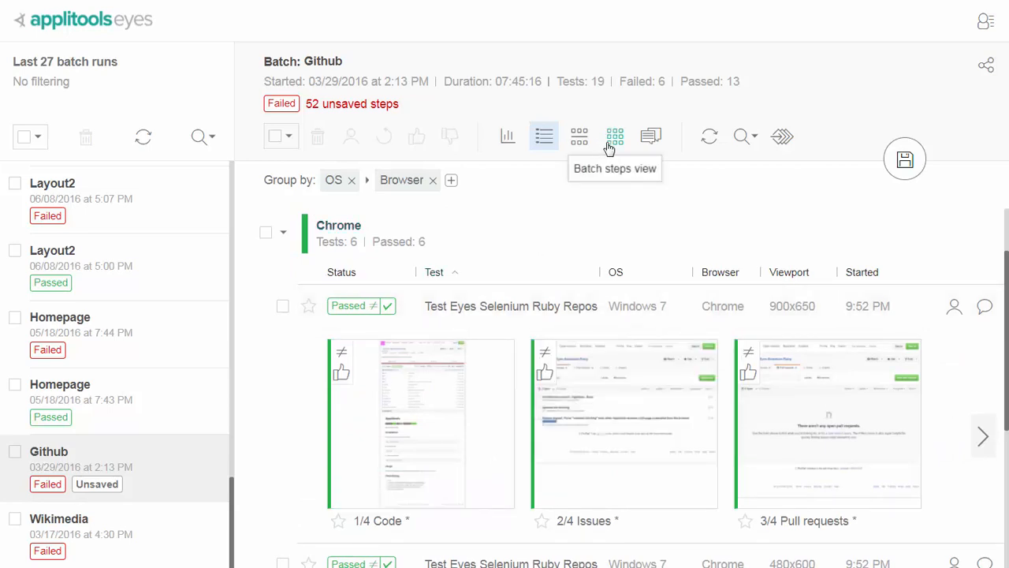
- Show all batch steps as a thumbnail grid and run the similar-differences grouping
click(615, 135)
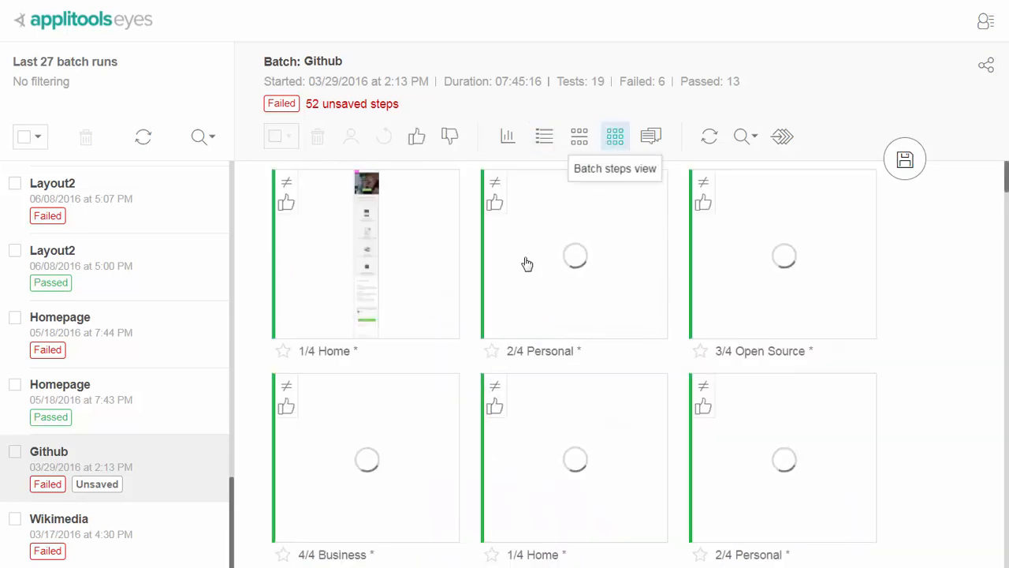
scroll(down, 3)
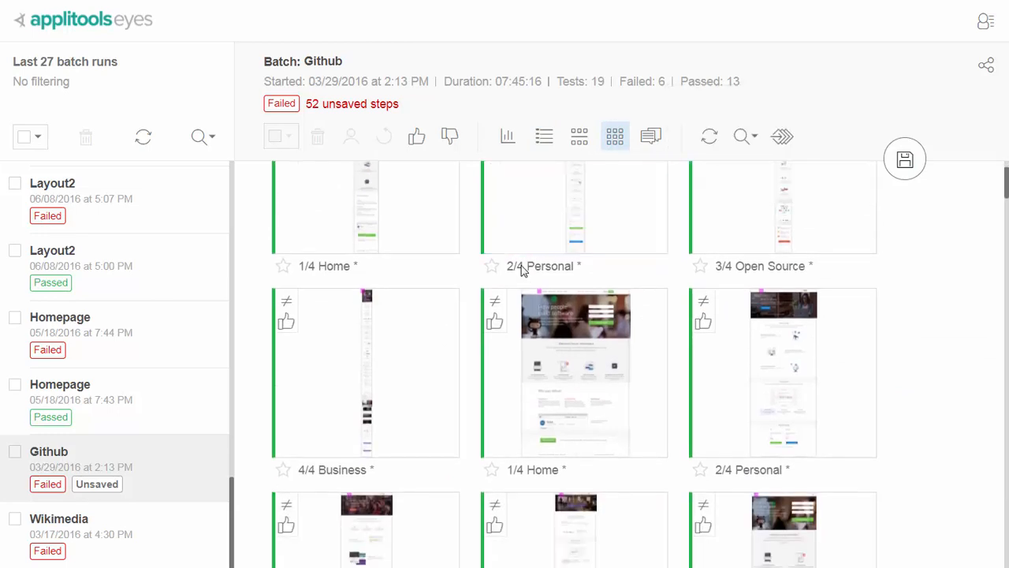
scroll(down, 3)
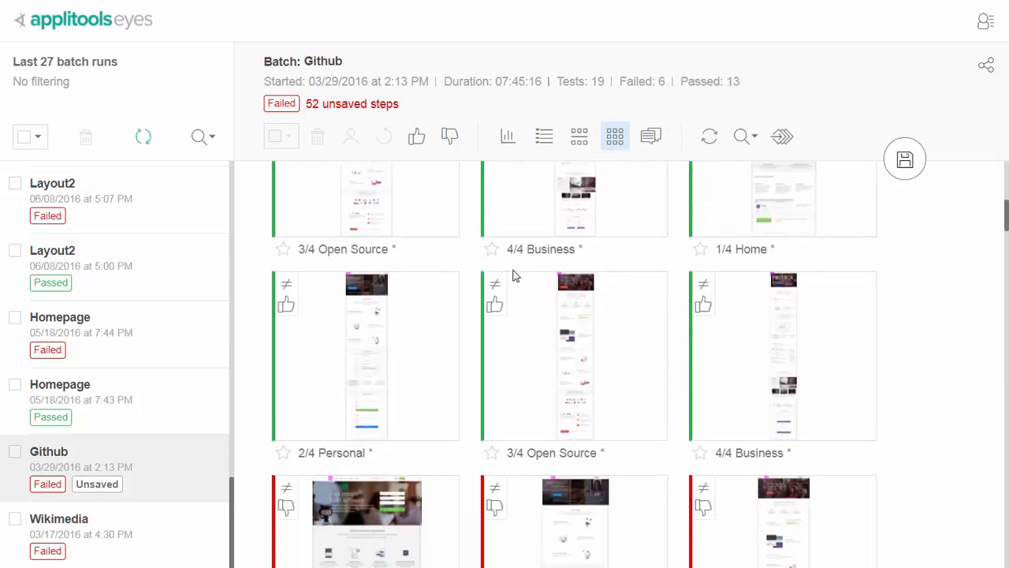
scroll(down, 3)
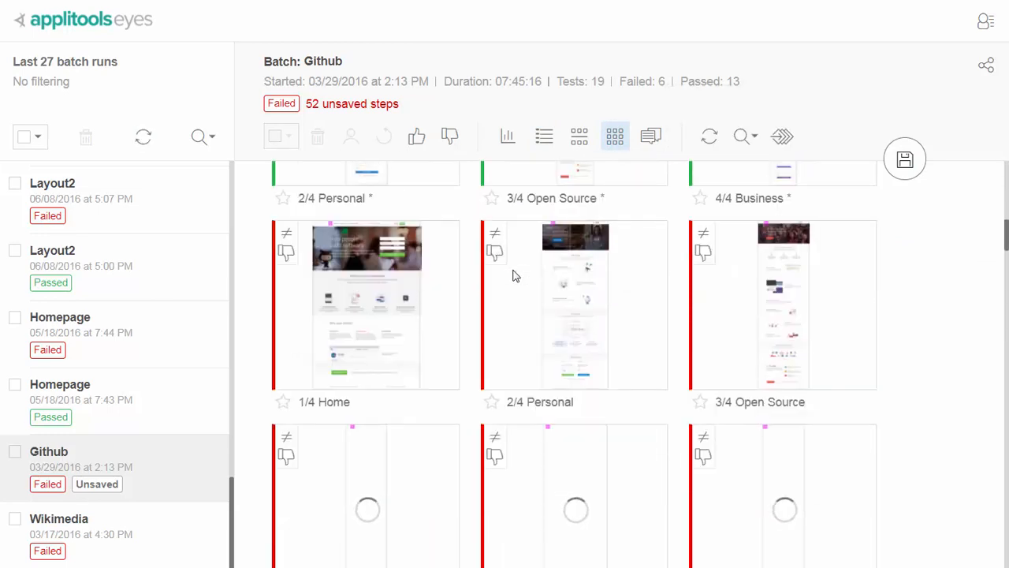
mouse_move(782, 135)
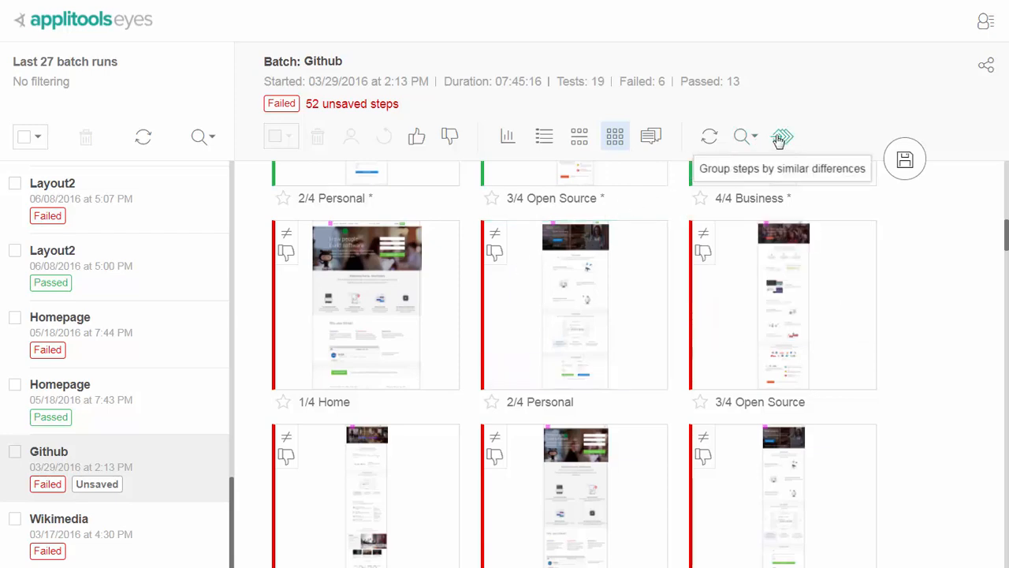
click(782, 136)
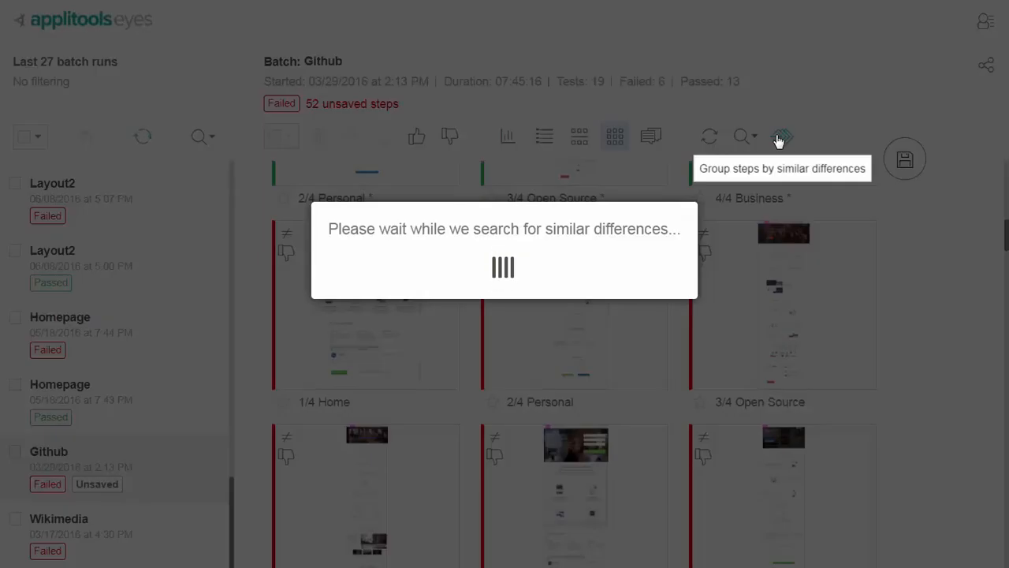
click(782, 135)
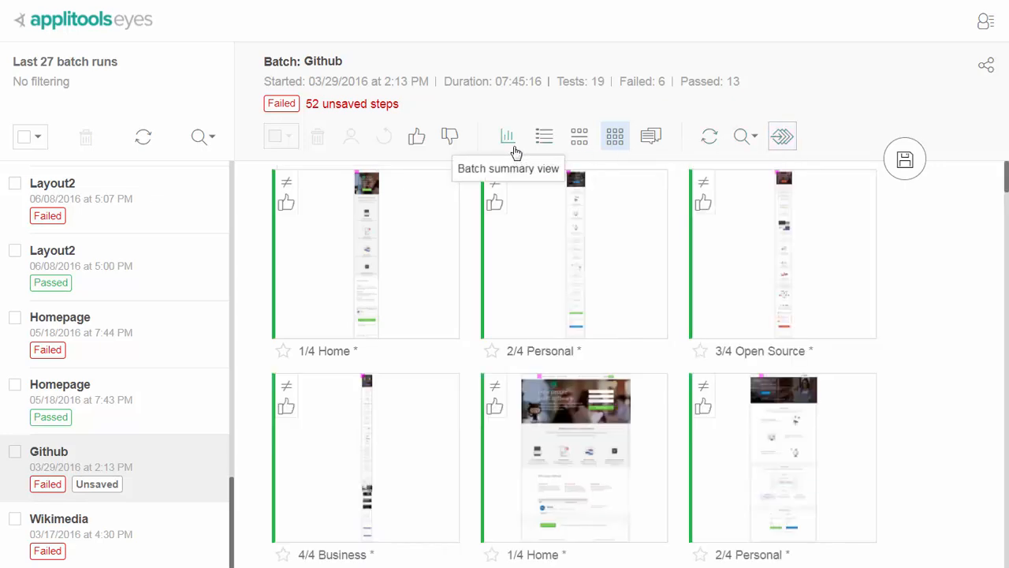
- Browse the batch summary charts and enlarge the Browsers pass/fail chart
click(507, 136)
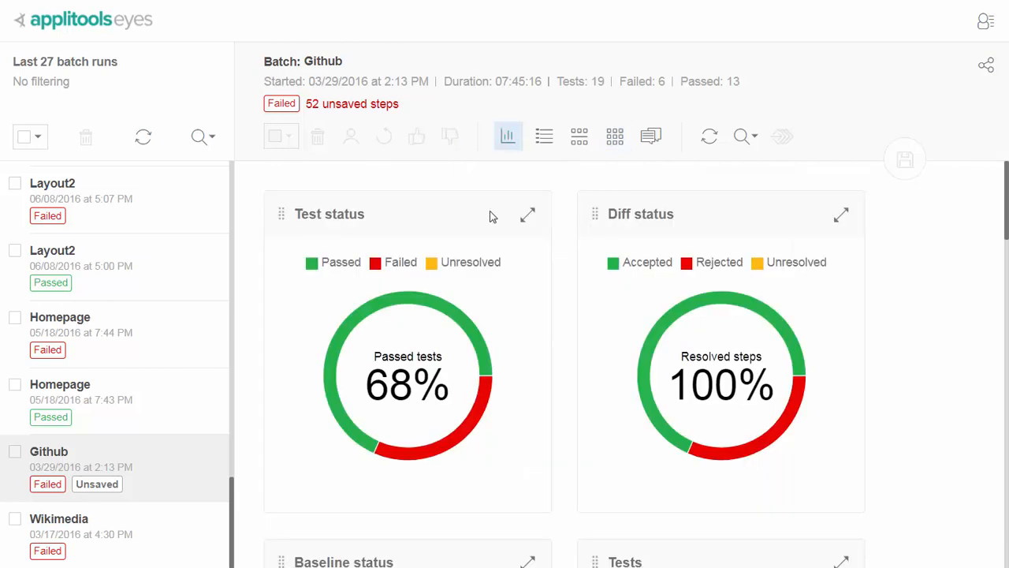
scroll(down, 3)
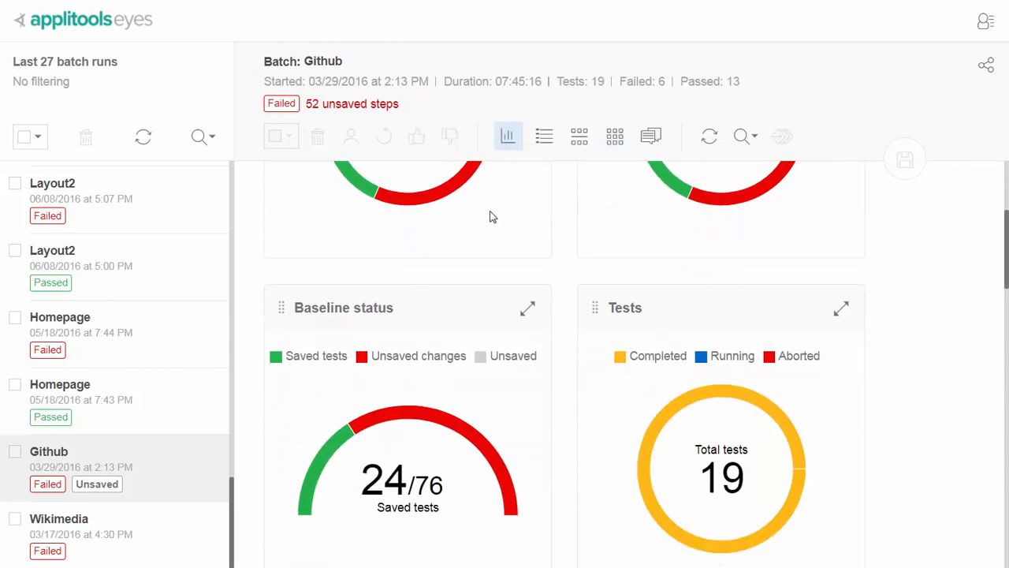
scroll(down, 3)
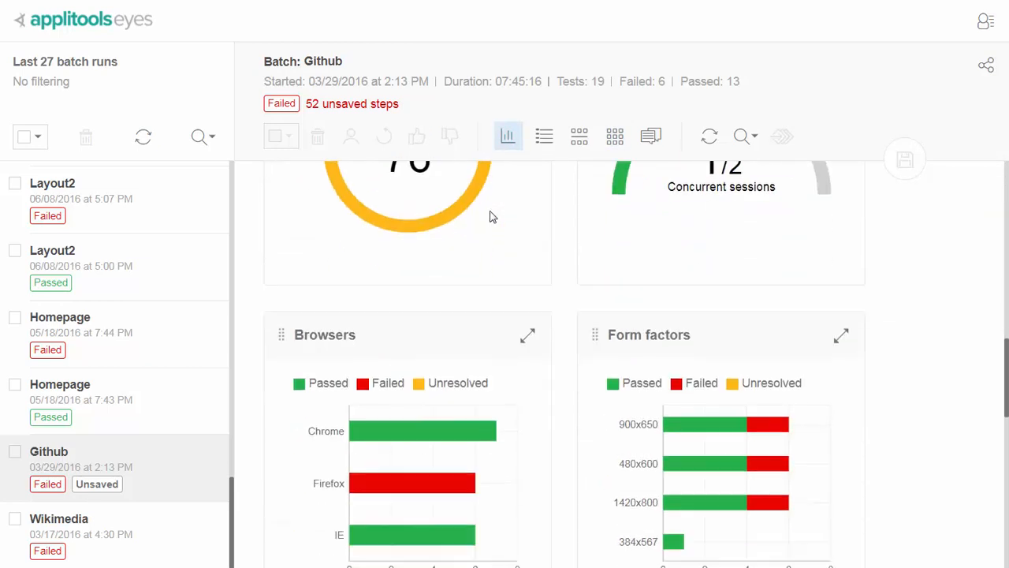
scroll(down, 3)
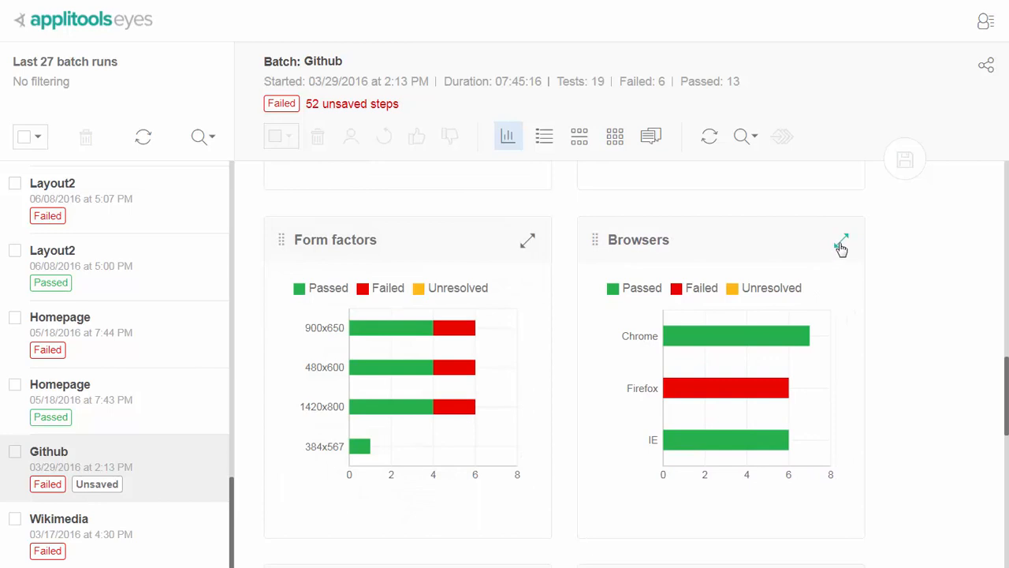
click(844, 239)
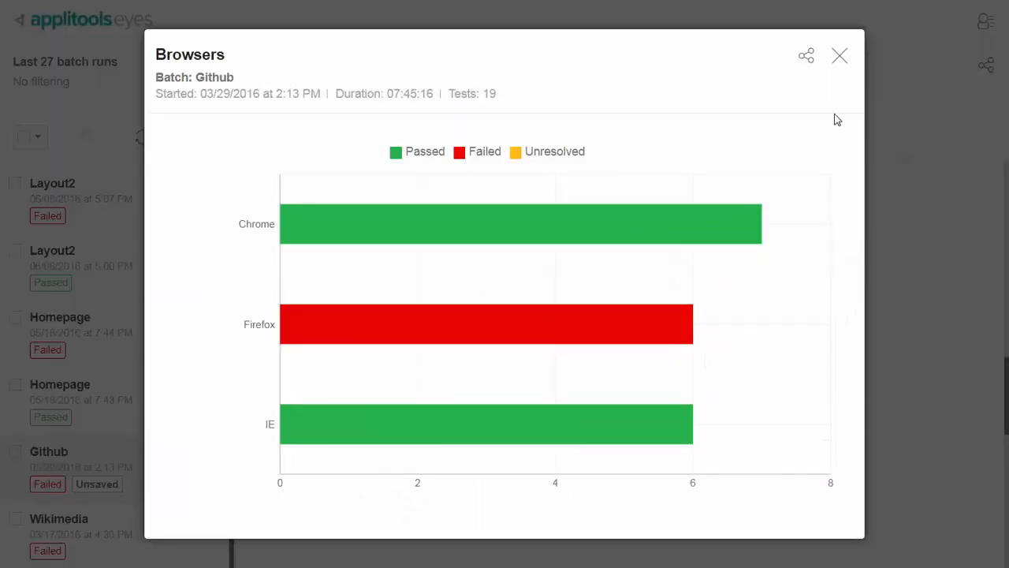
- Close the chart, filter batches by 'android' and open the 10/22/2017 My first Selenium C# test! run
click(839, 55)
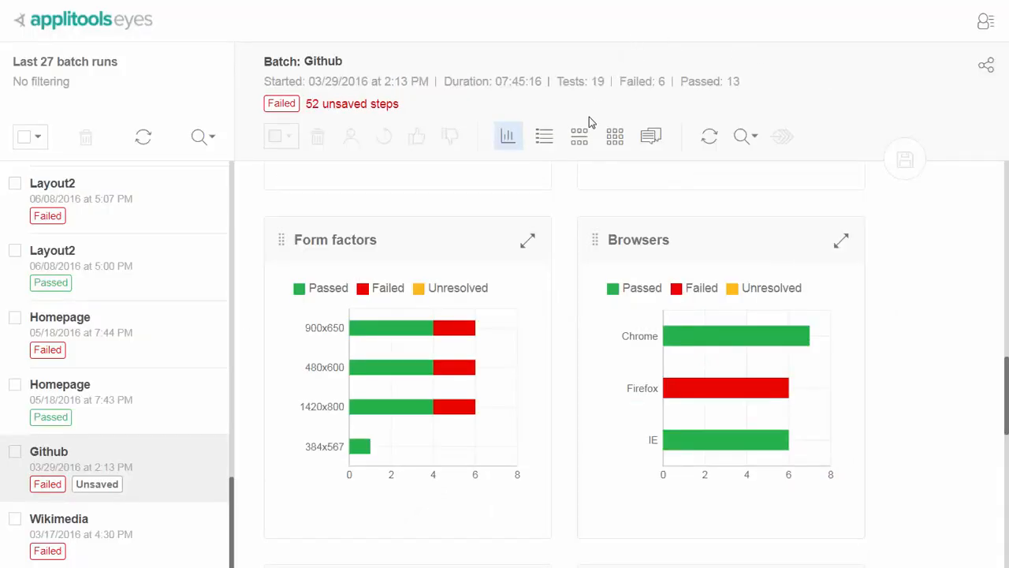
click(579, 135)
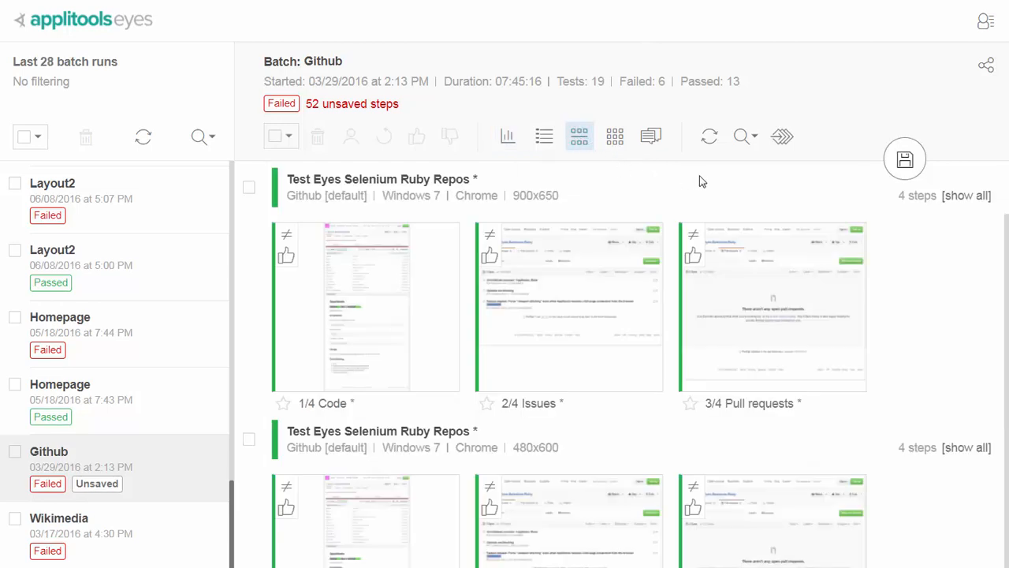
text(android)
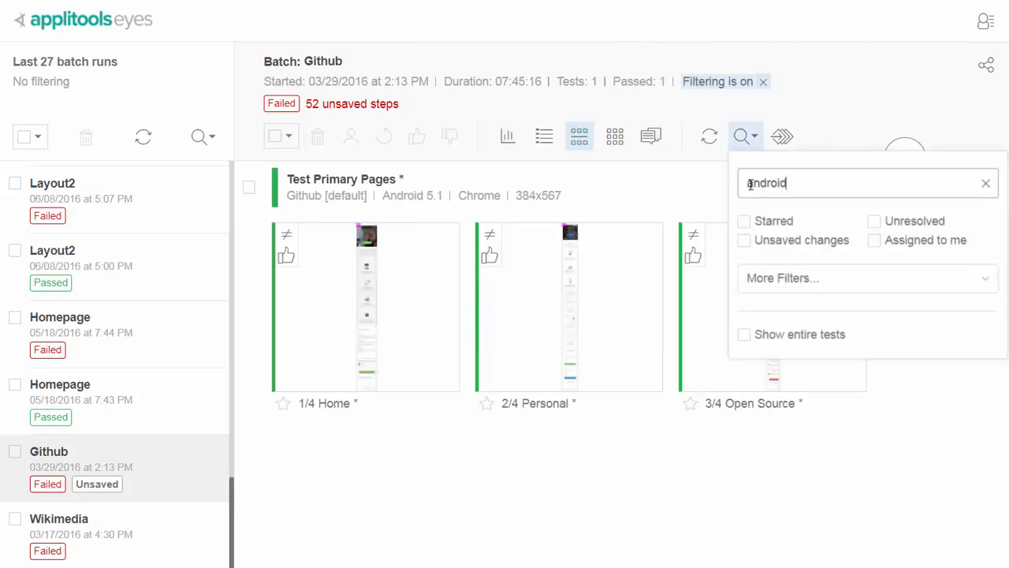
click(101, 312)
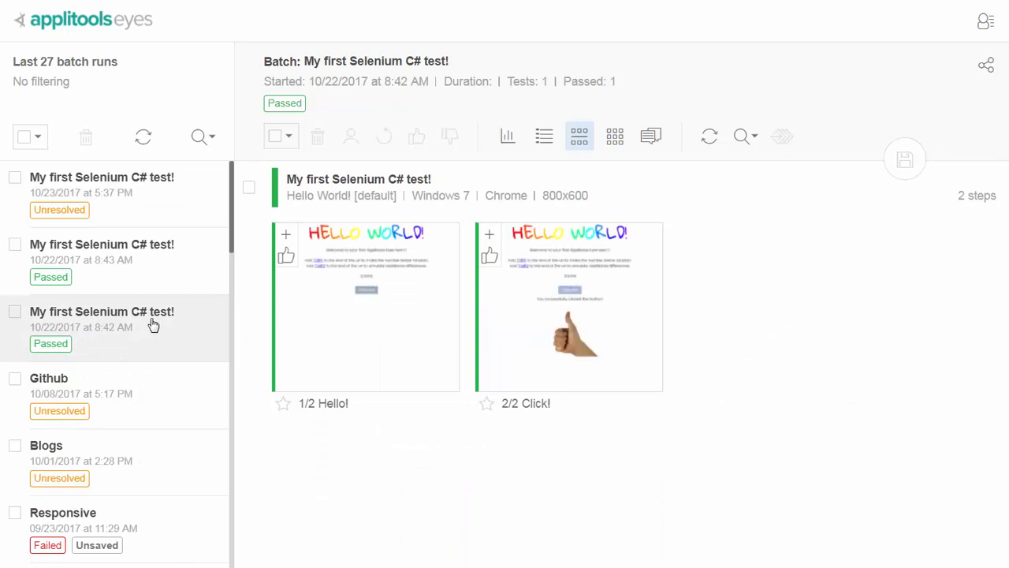
- List the batch's tests as a table and expand the test to show its two steps
click(544, 136)
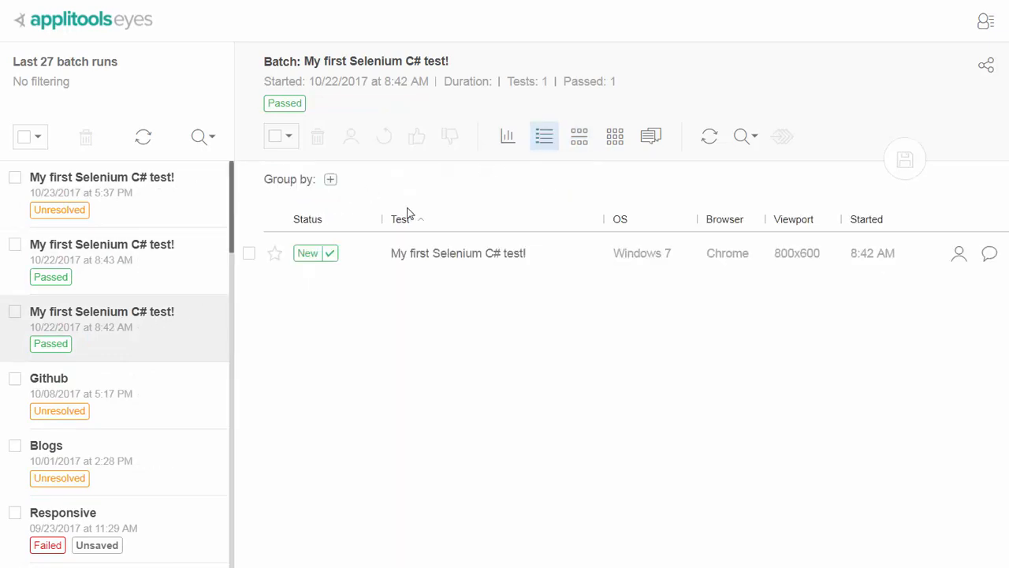
click(457, 252)
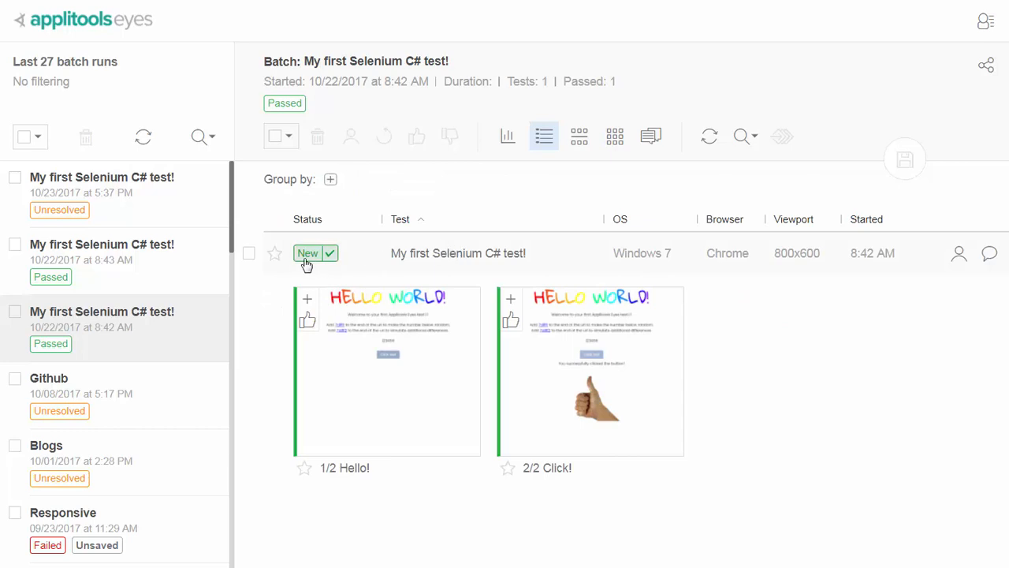
mouse_move(312, 261)
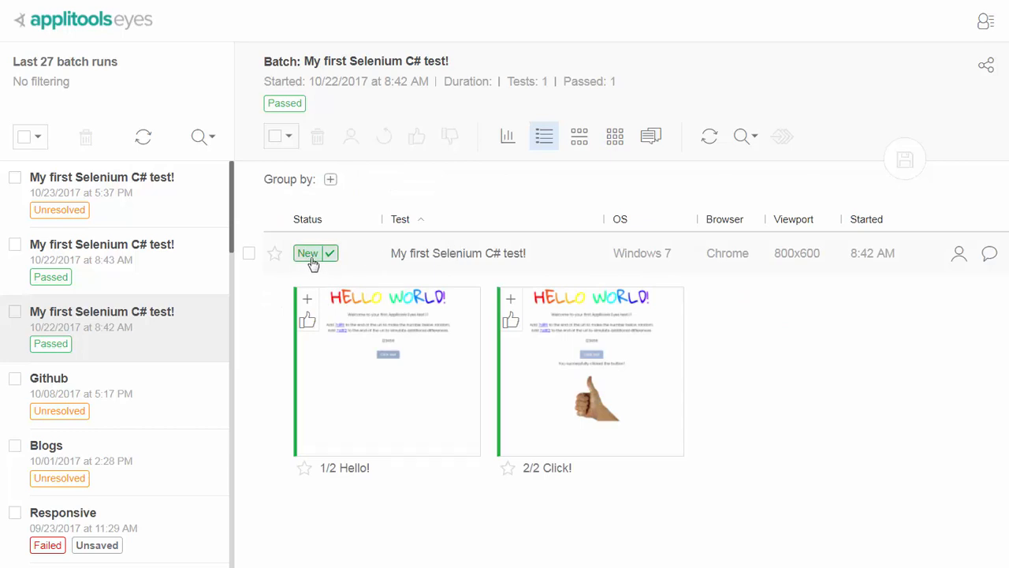
mouse_move(417, 267)
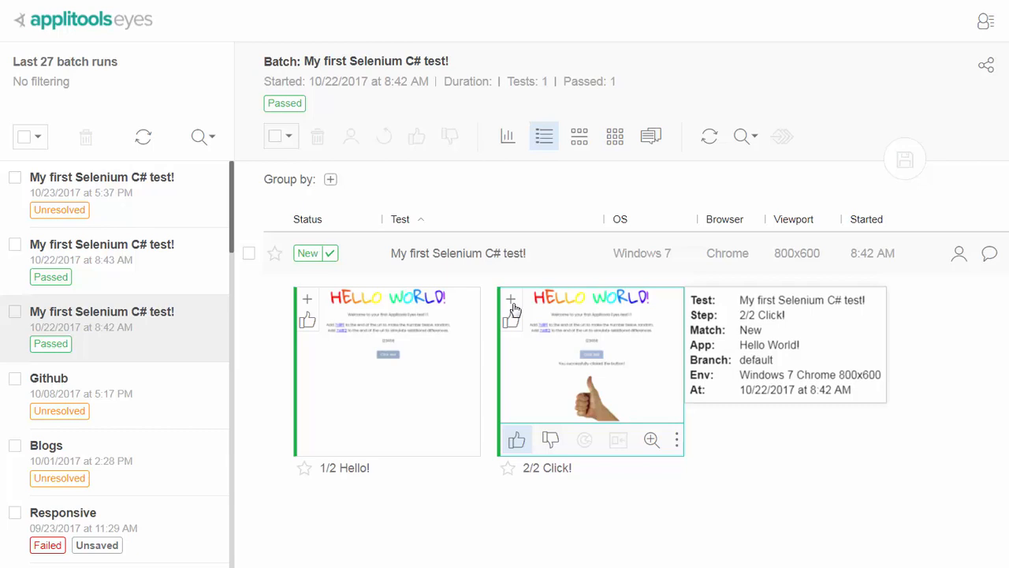
mouse_move(512, 327)
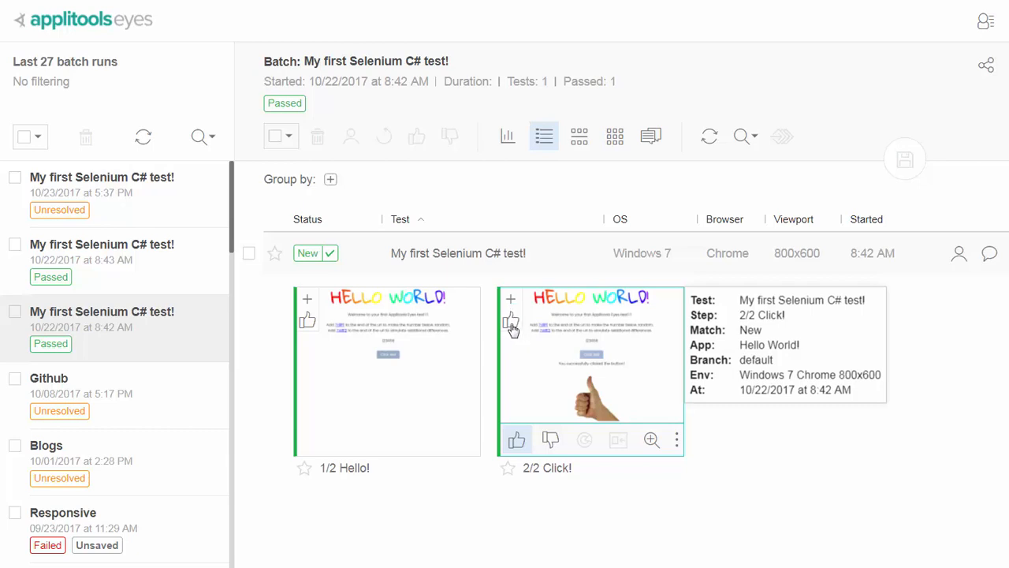
mouse_move(511, 325)
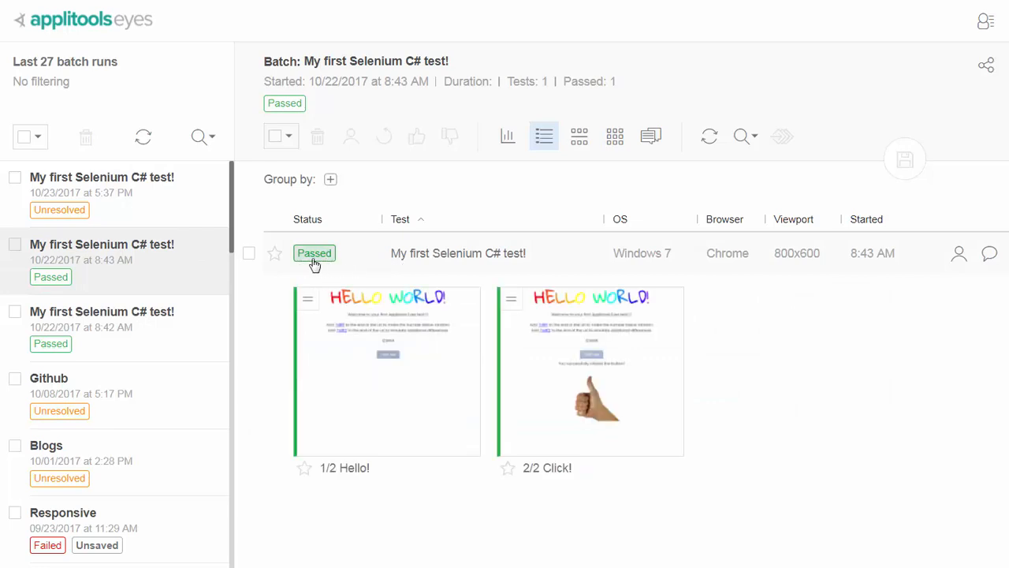
mouse_move(430, 274)
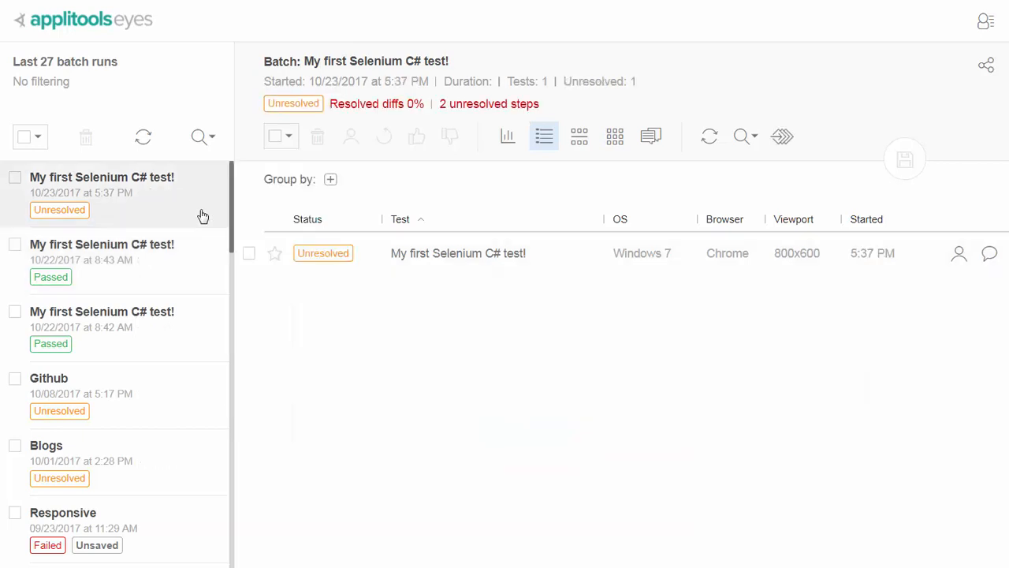
- Check the Hello! step's diff locations and accept its differences
click(458, 253)
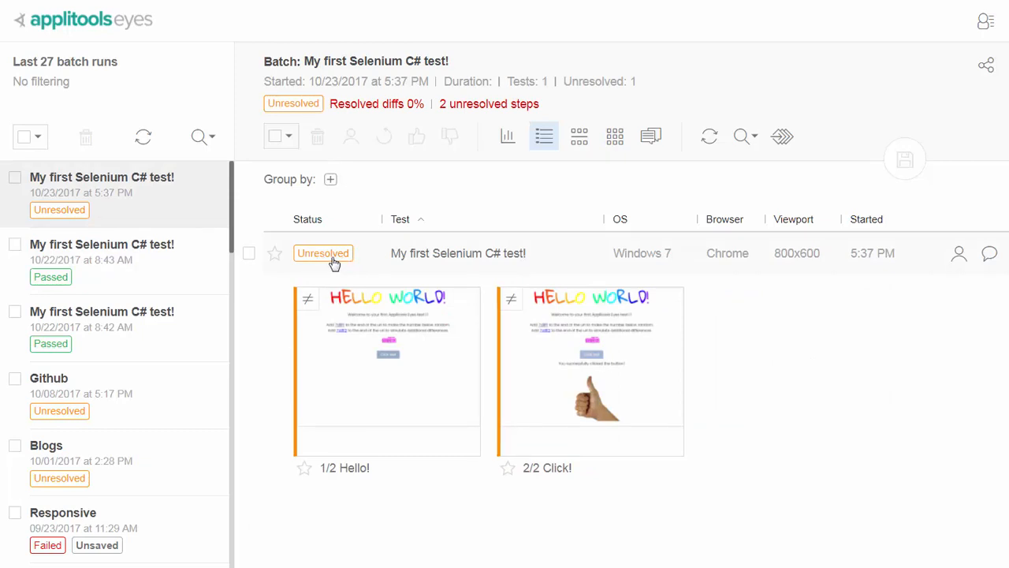
mouse_move(312, 298)
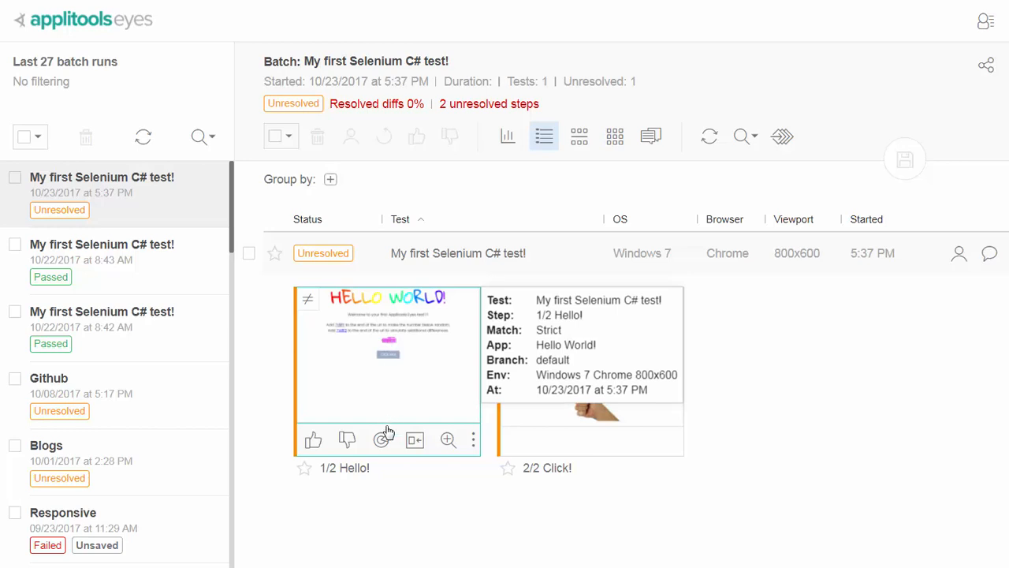
click(381, 440)
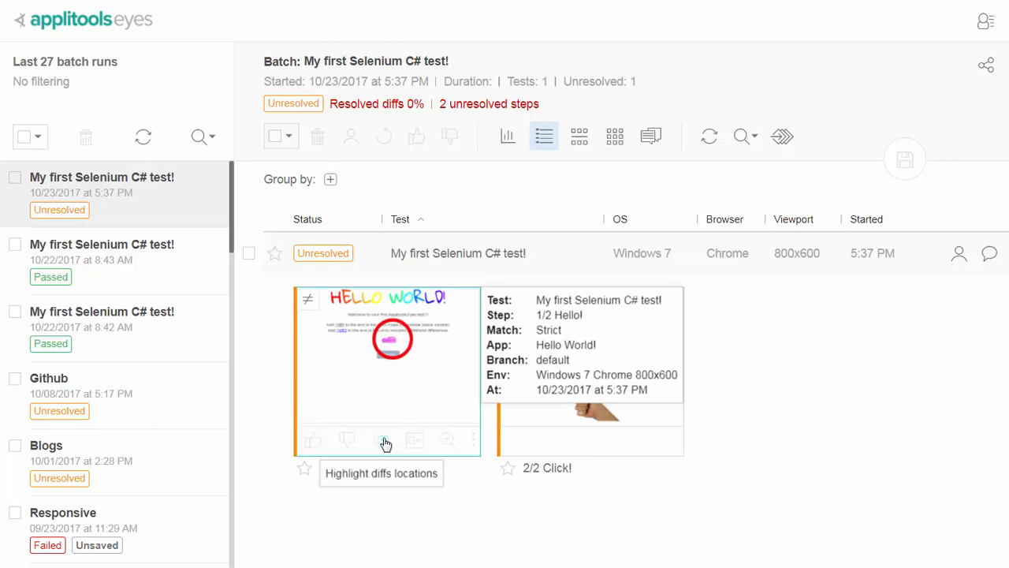
click(381, 440)
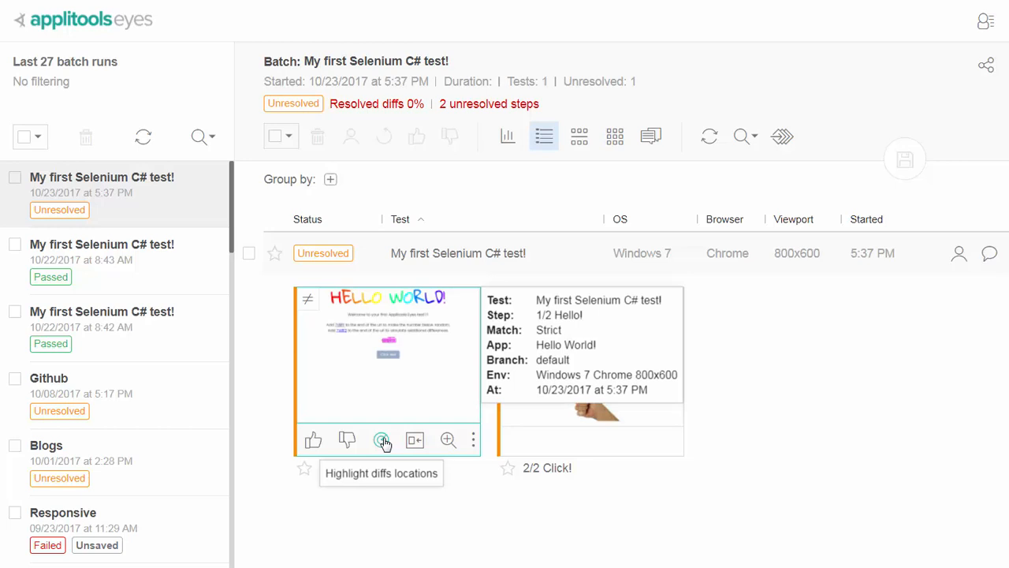
click(312, 438)
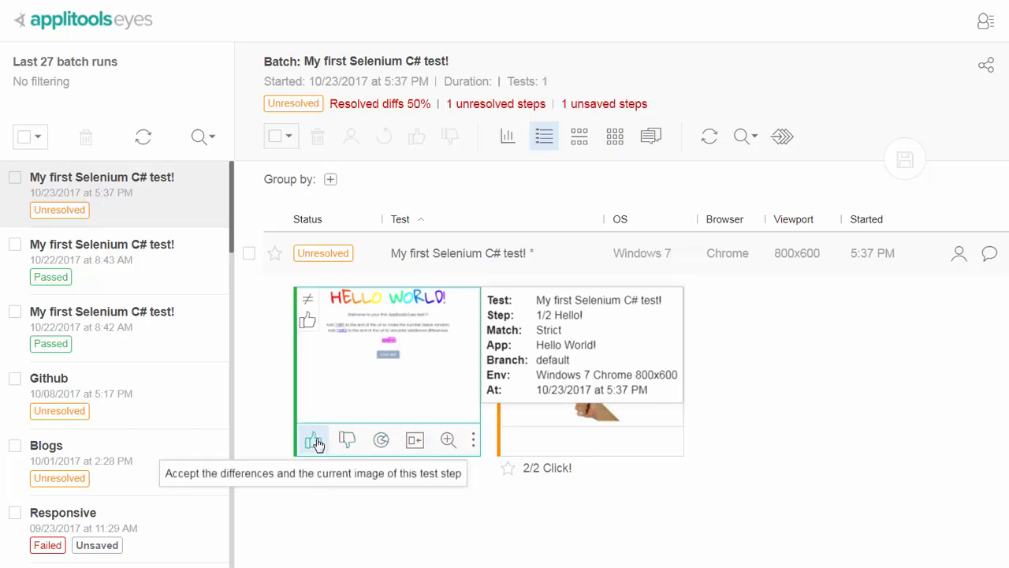
- Accept the Click! step's differences so the test passes, then open the Hello step
click(312, 438)
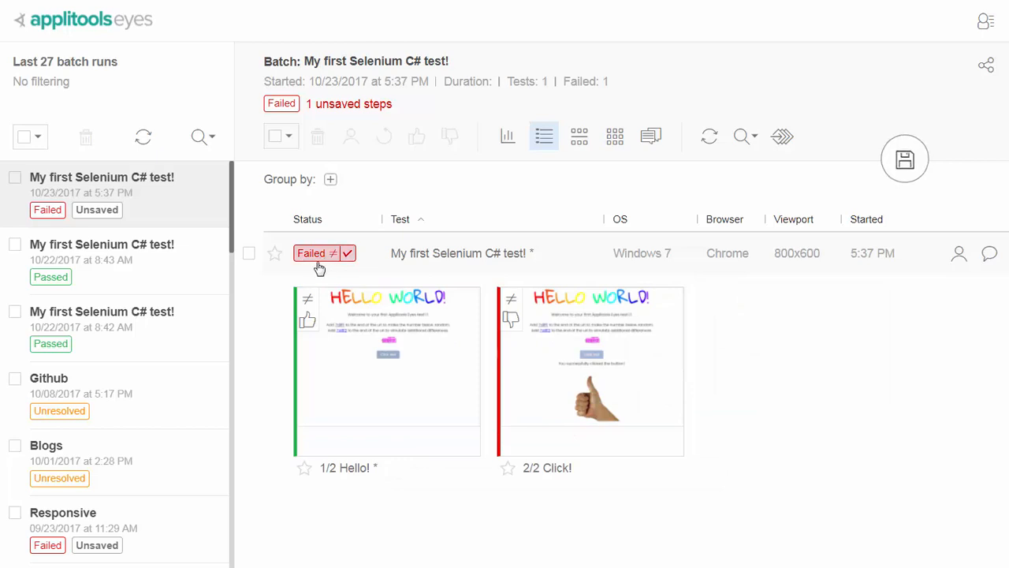
click(518, 440)
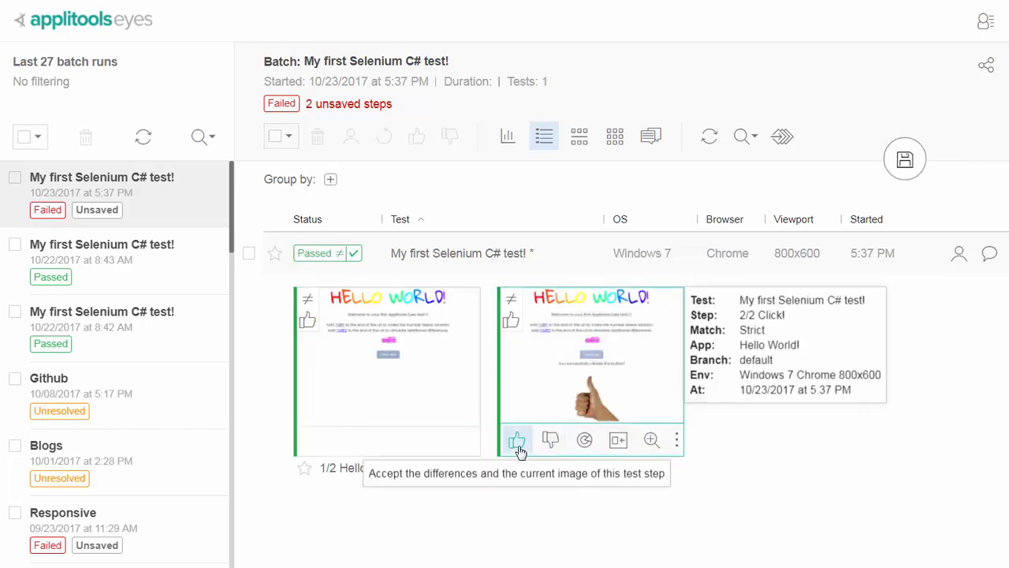
click(518, 440)
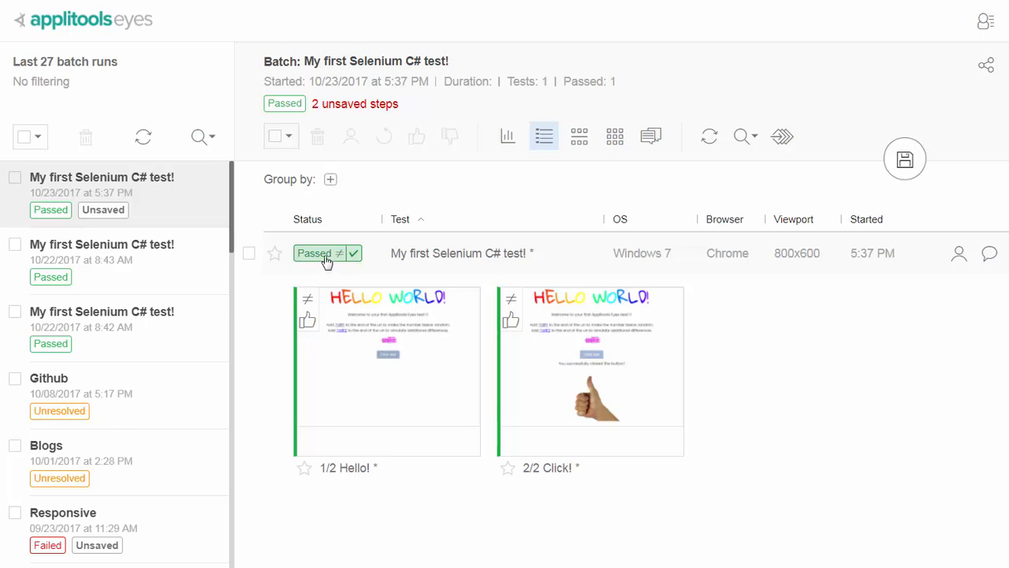
click(318, 252)
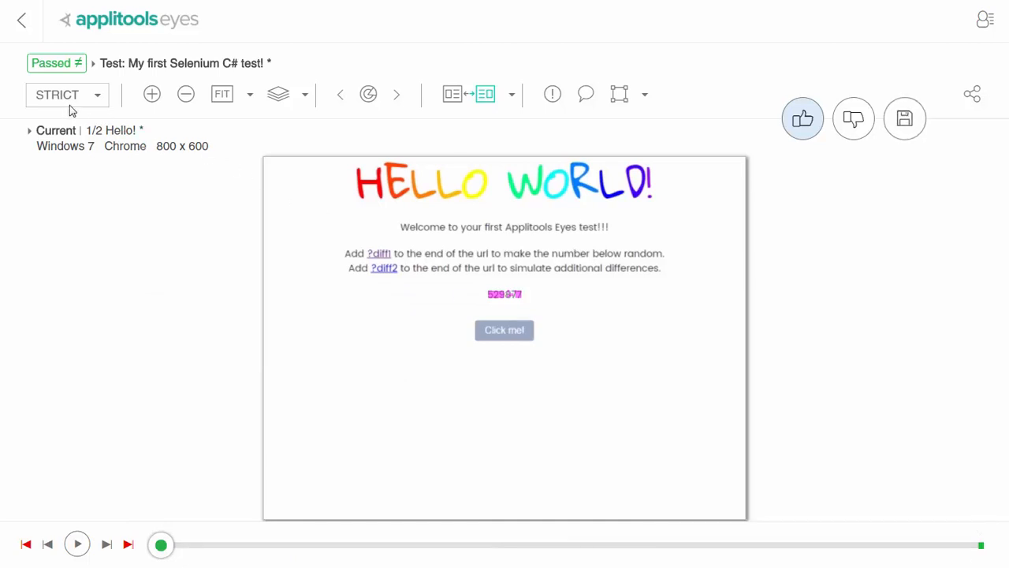
mouse_move(66, 94)
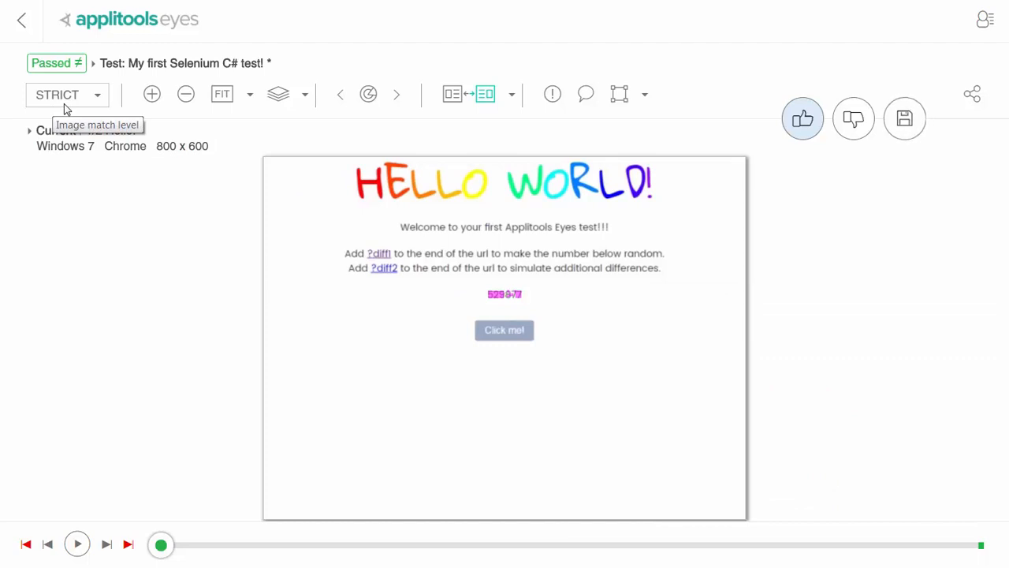
- Flip the Hello! step between its baseline and current screenshots, ending on the current one
click(511, 95)
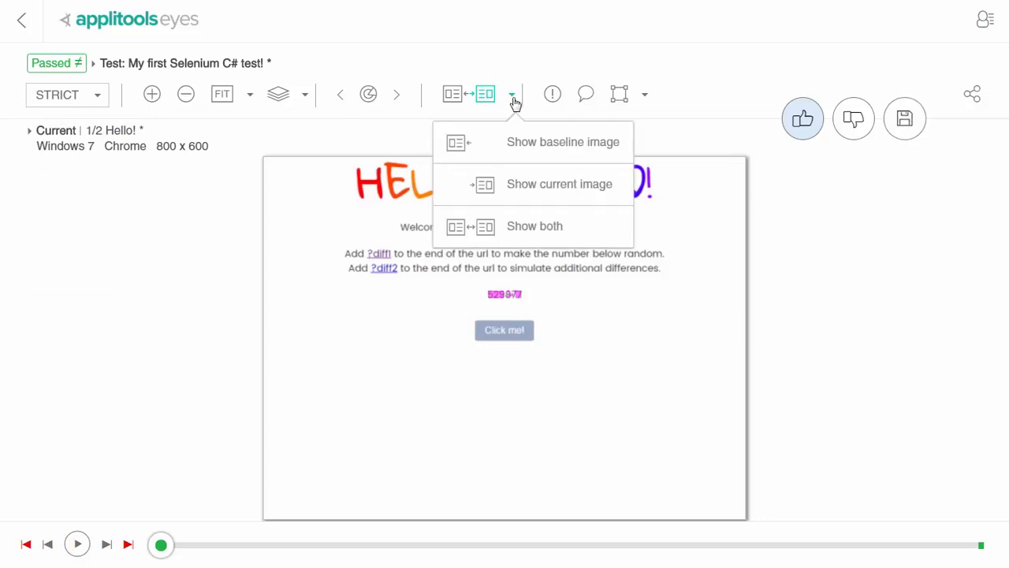
click(534, 225)
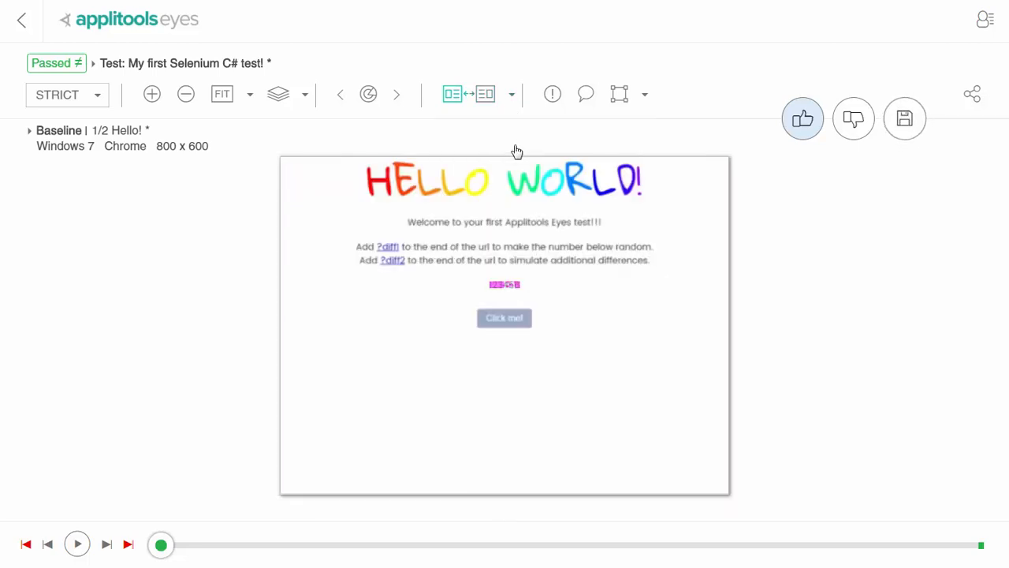
click(486, 95)
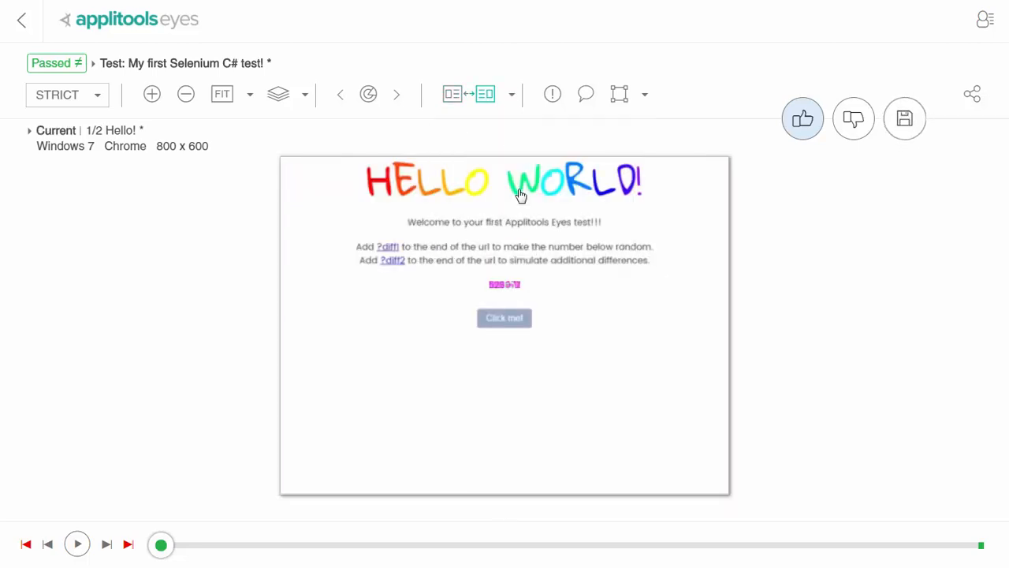
click(453, 94)
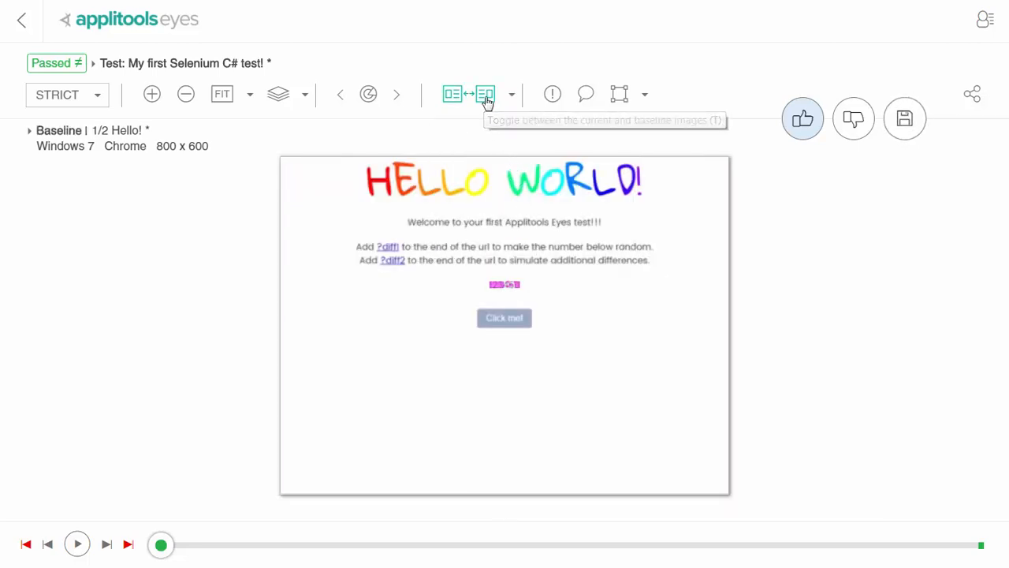
click(486, 94)
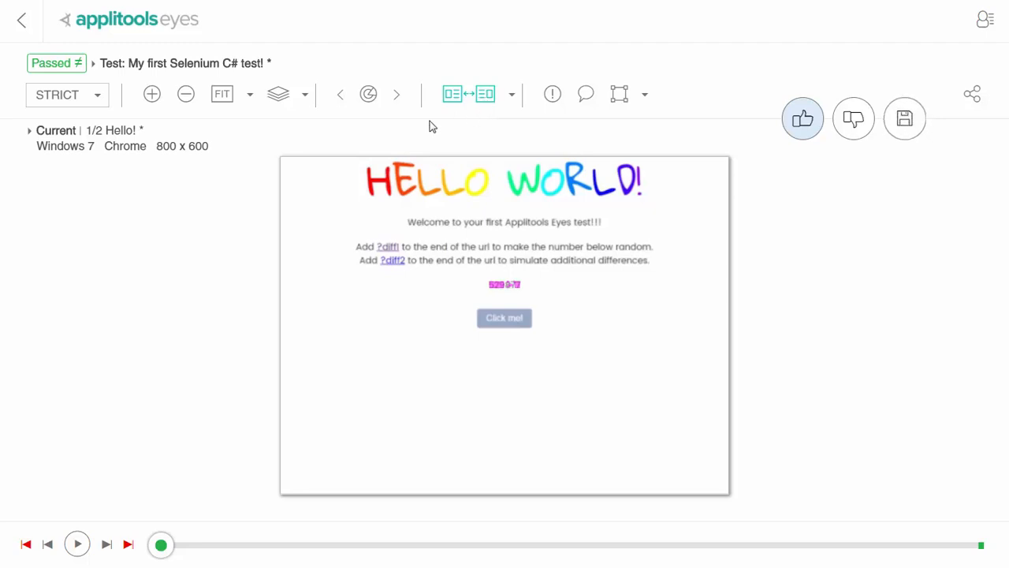
- Highlight the differences between the baseline and current images of the step
click(369, 95)
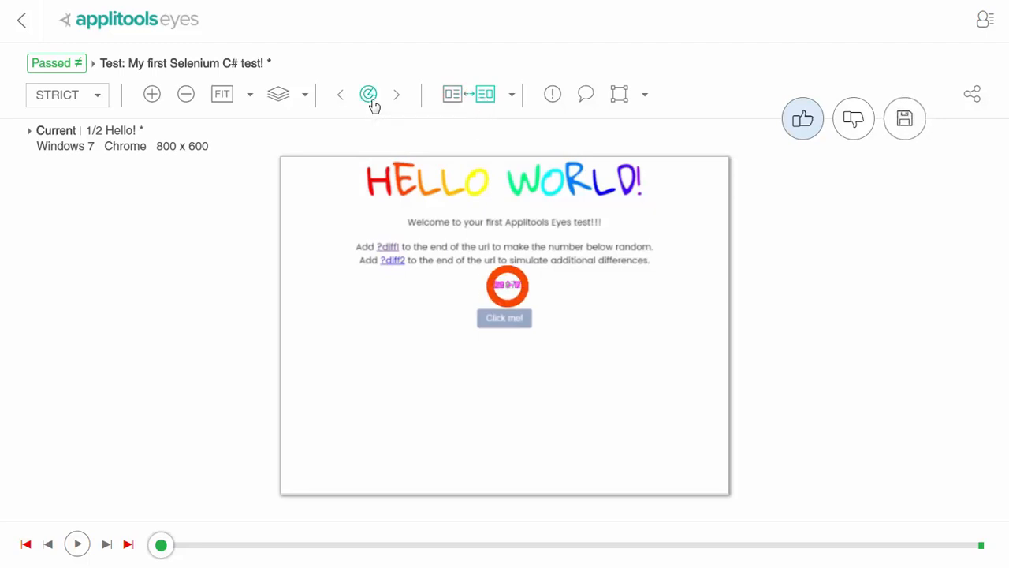
click(369, 95)
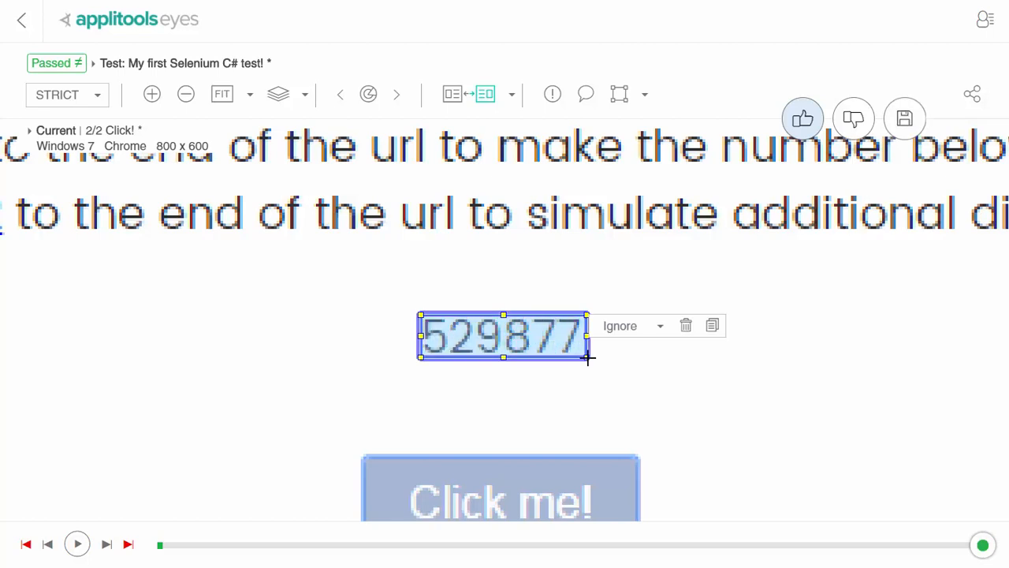
- Choose Auto adjust regions so the ignore region fits the number 529877
click(644, 94)
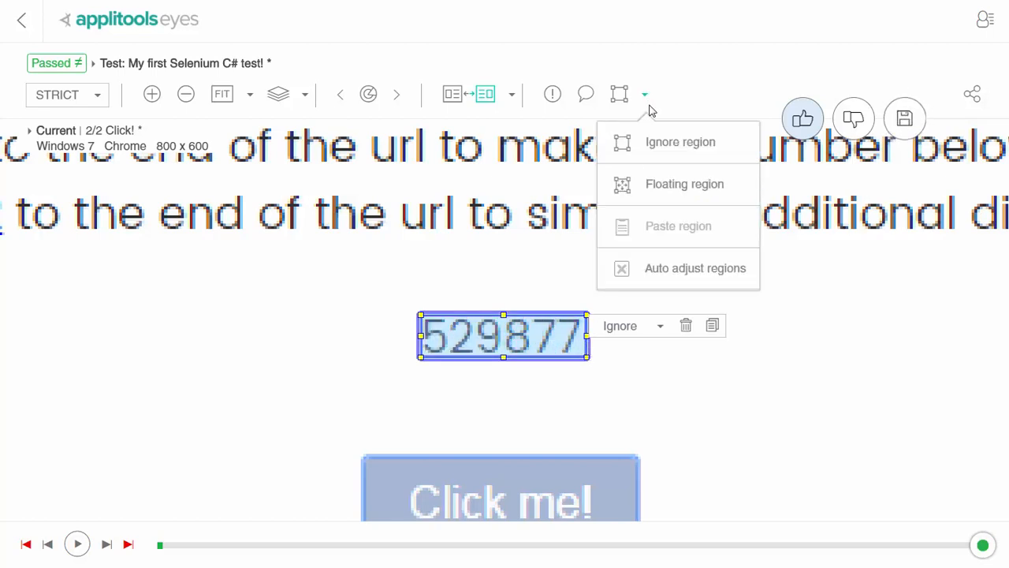
mouse_move(668, 268)
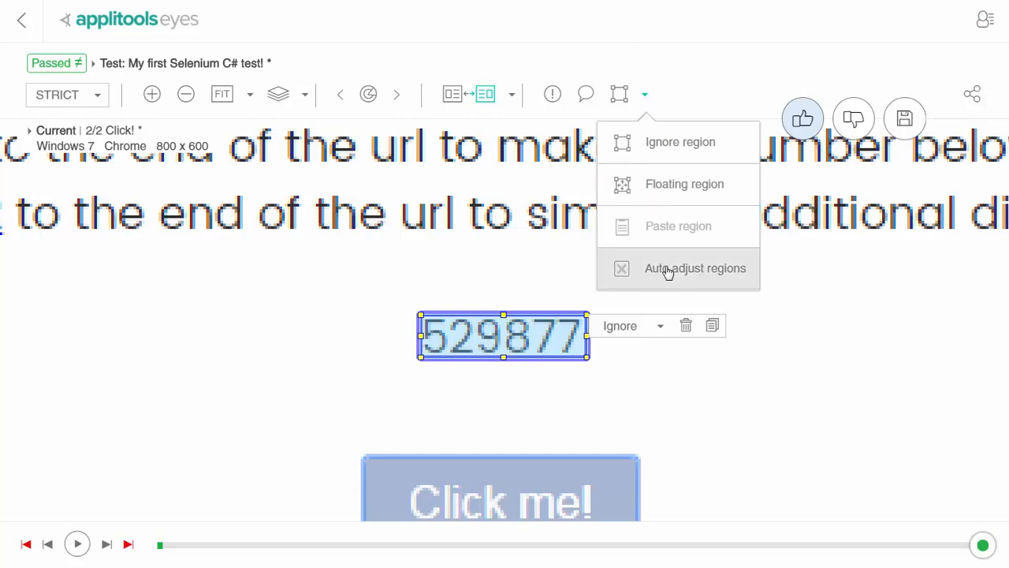
click(621, 268)
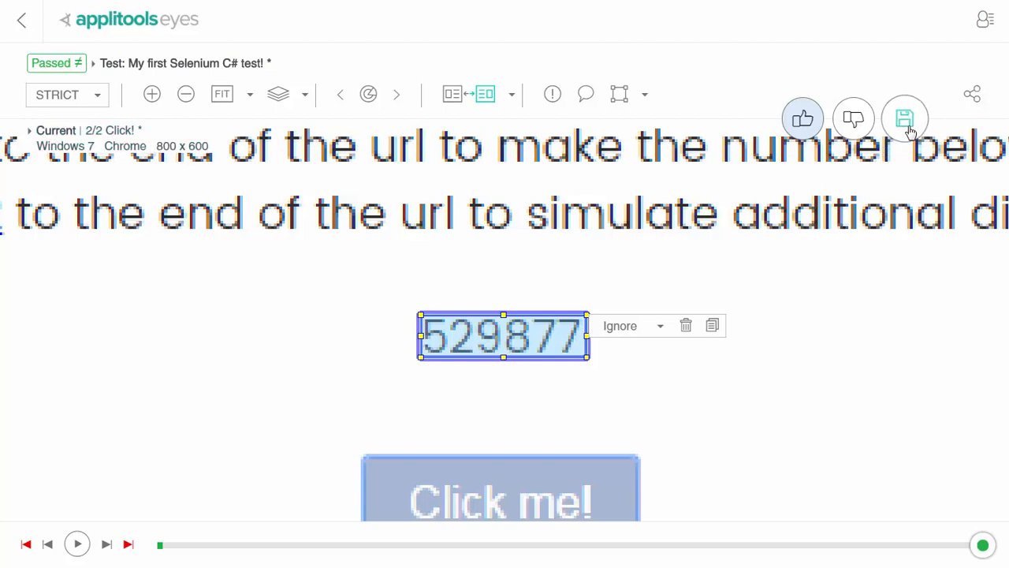
- Save the baseline with the ignore region and load the latest batch runs, showing the 4:24 PM run Passed
click(905, 119)
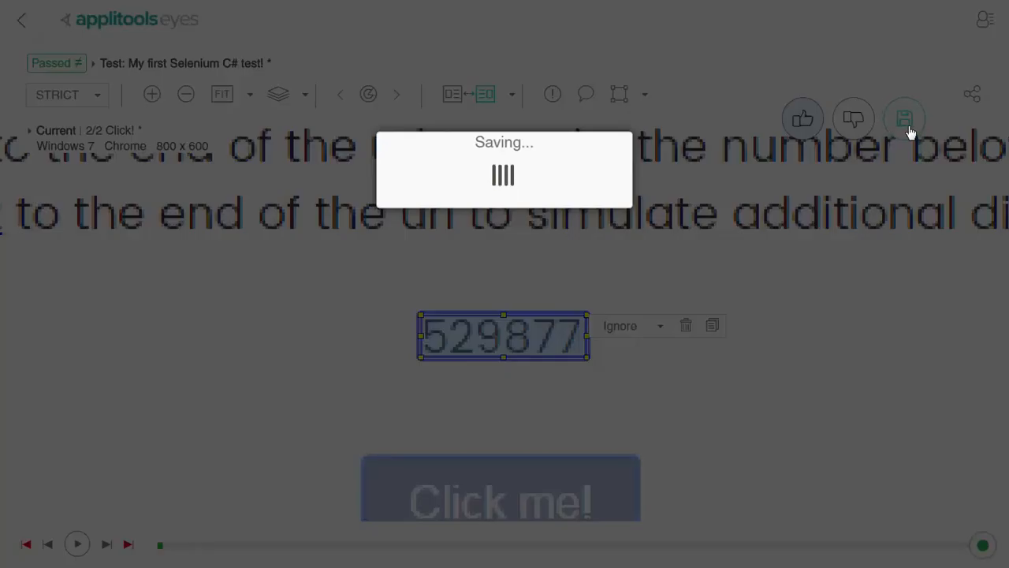
click(905, 118)
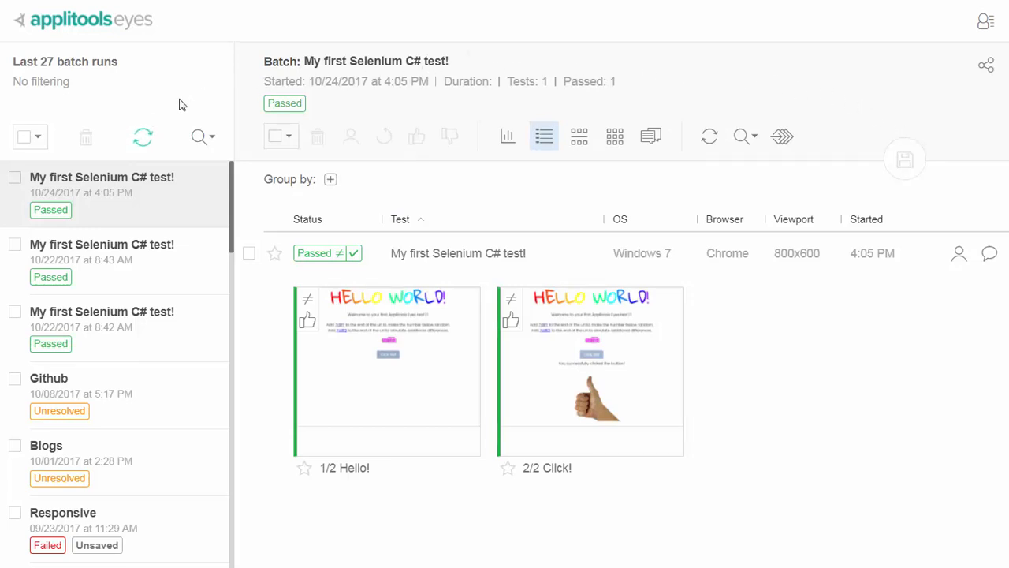
mouse_move(142, 136)
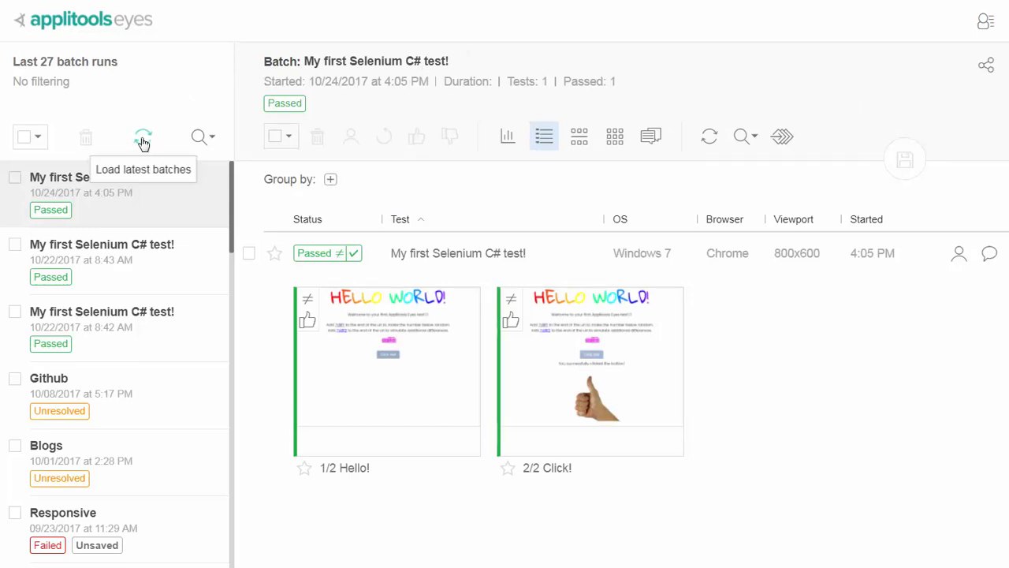
click(142, 136)
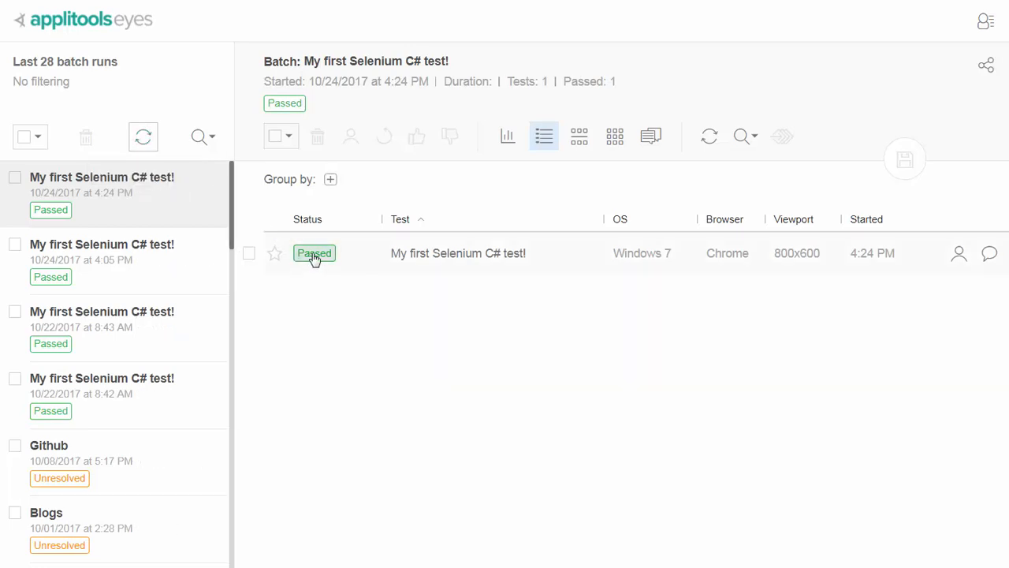
mouse_move(317, 262)
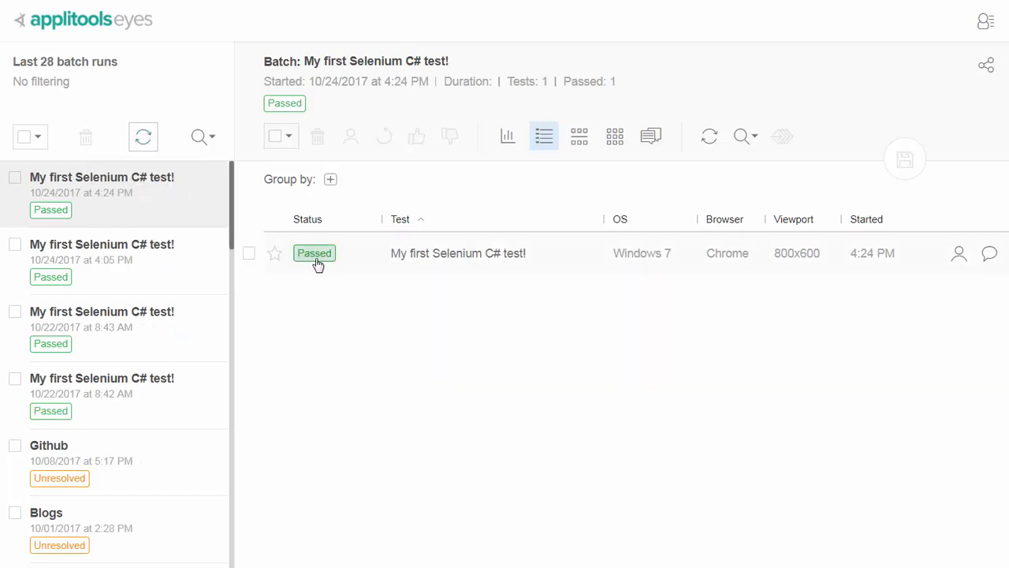